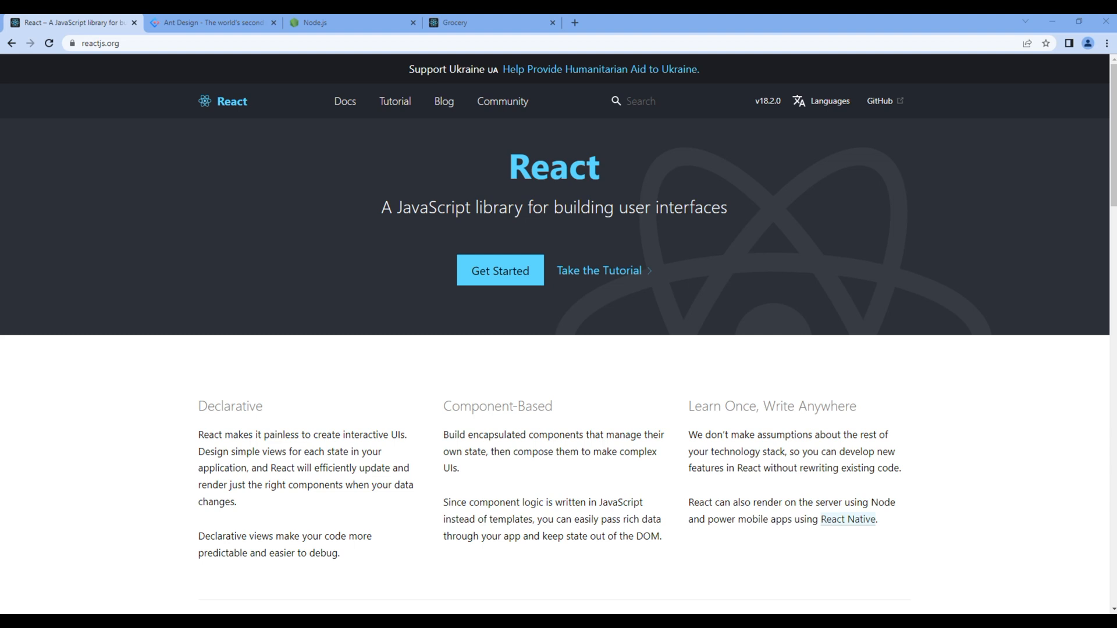
{"action": "mouse_move", "coordinate": [1015, 358]}
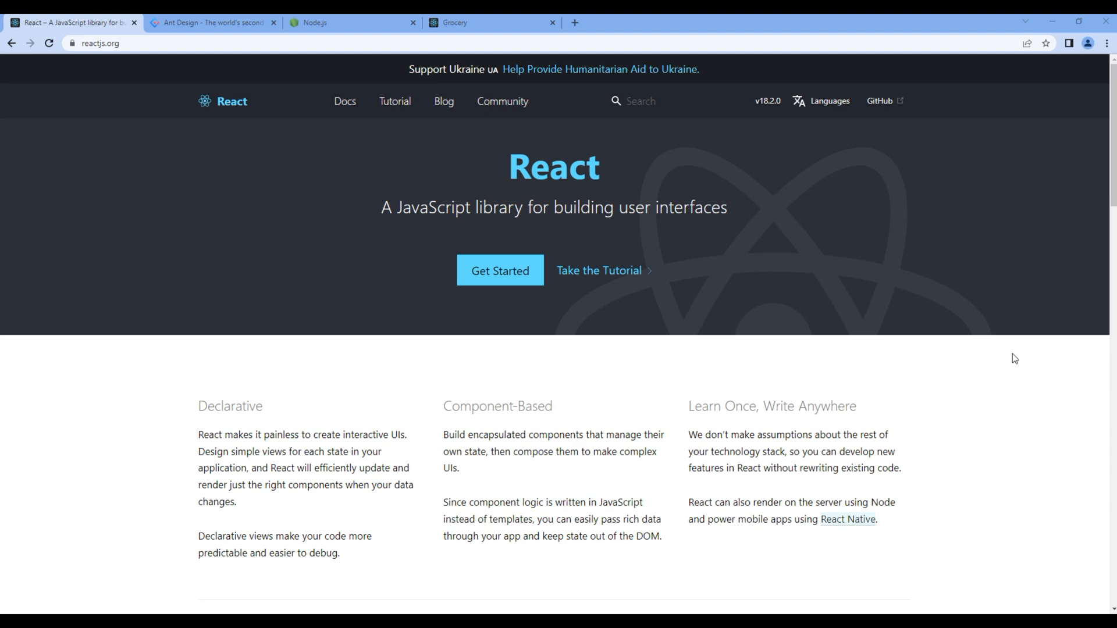
Step: From the reactjs.org homepage, go to the Getting Started guide
{"action": "left_click", "coordinate": [100, 43]}
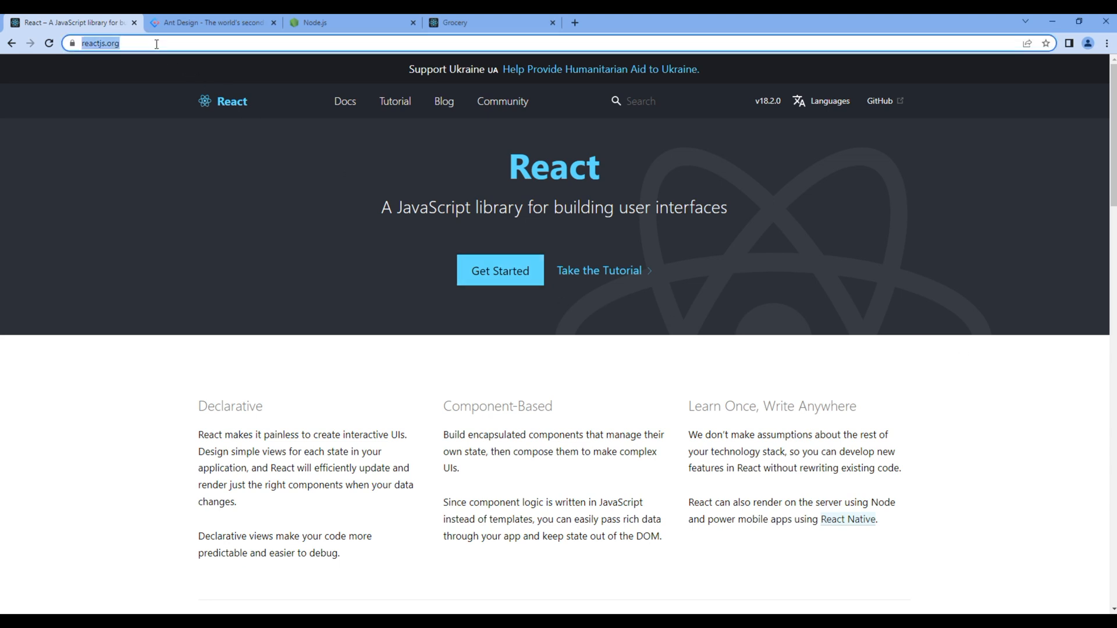
{"action": "mouse_move", "coordinate": [198, 279]}
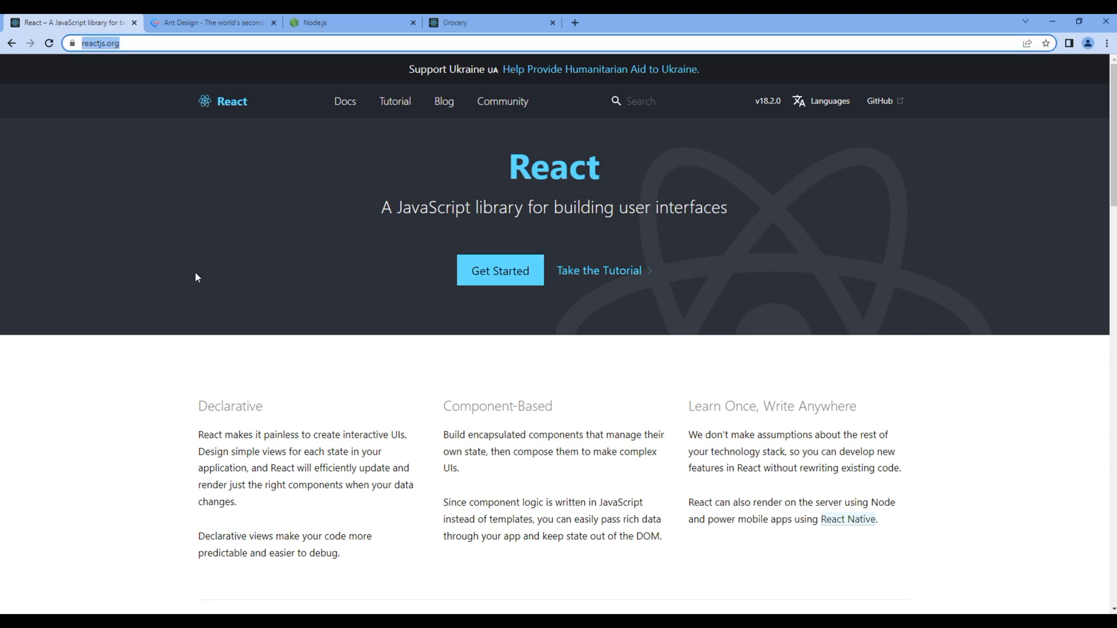
{"action": "mouse_move", "coordinate": [500, 270]}
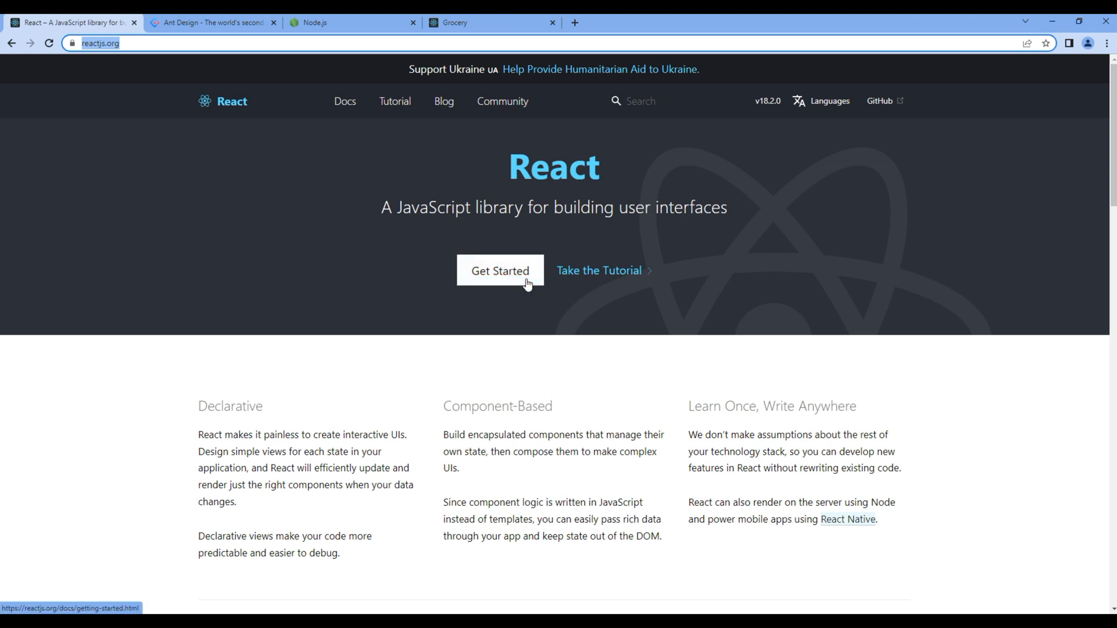
{"action": "left_click", "coordinate": [499, 271]}
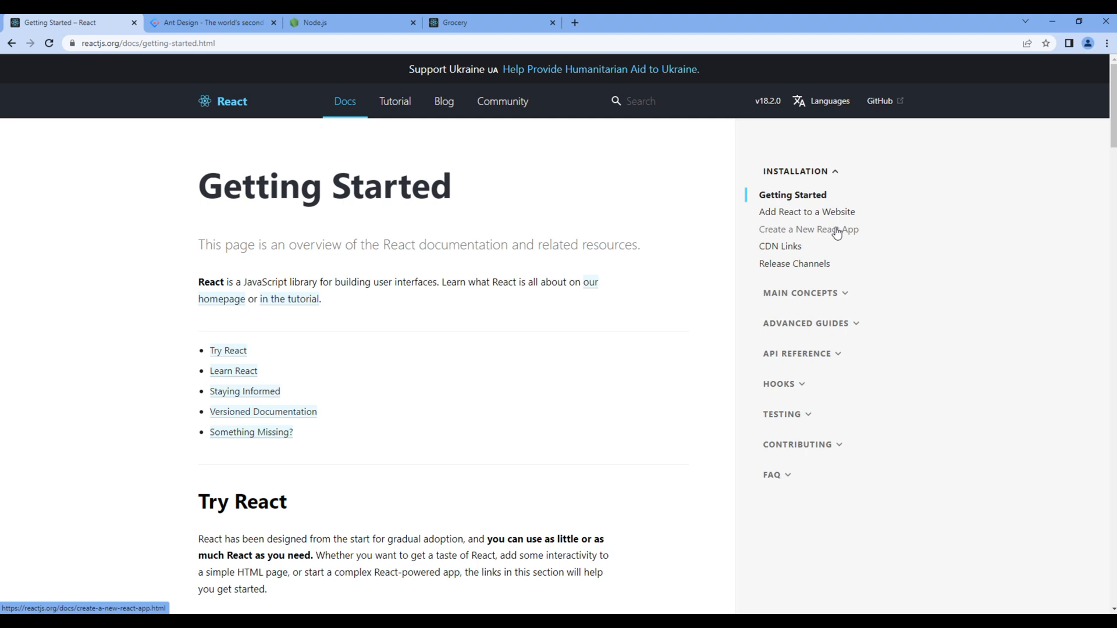
Step: Read the Create a New React App guide's Node requirements, then bring up the Node.js download page
{"action": "left_click", "coordinate": [809, 229]}
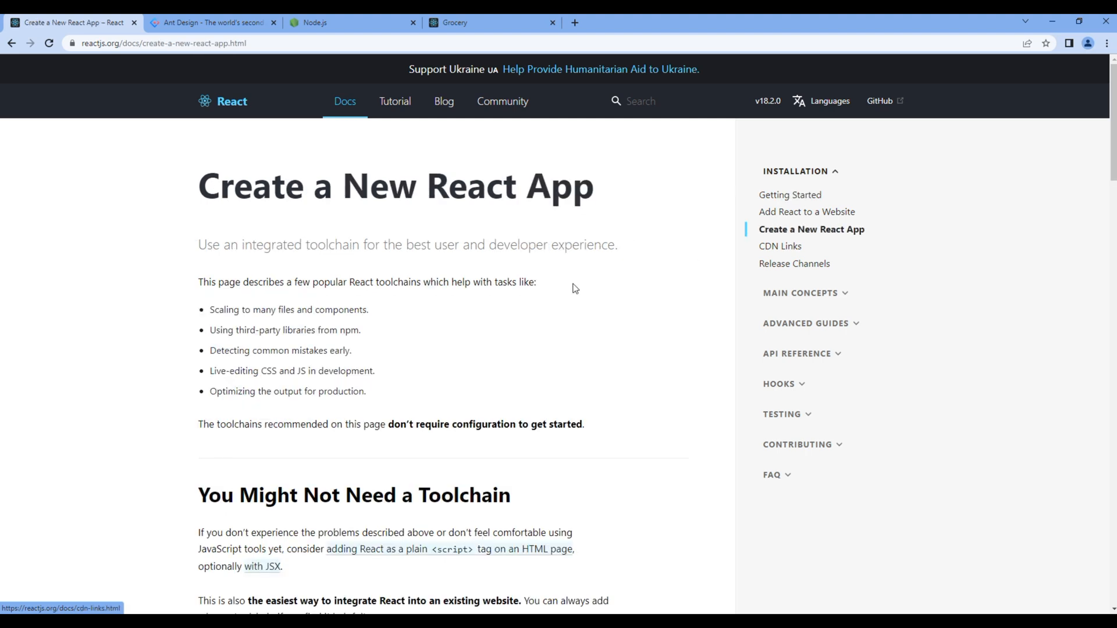
{"action": "scroll", "scroll_direction": "down", "scroll_amount": 3}
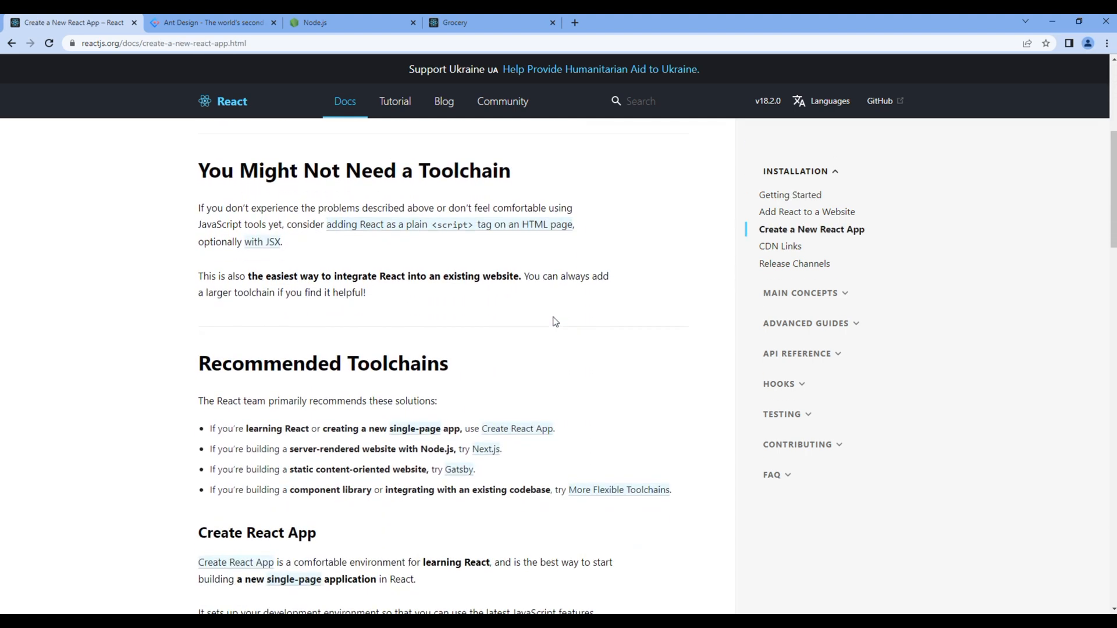
{"action": "scroll", "scroll_direction": "down", "scroll_amount": 3}
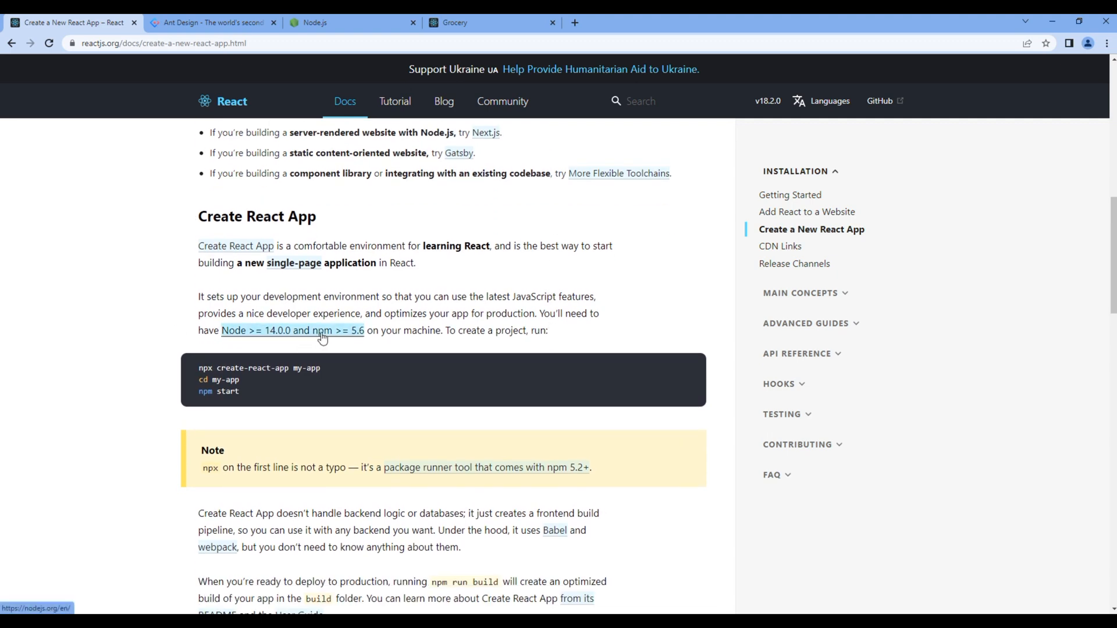
{"action": "mouse_move", "coordinate": [260, 349]}
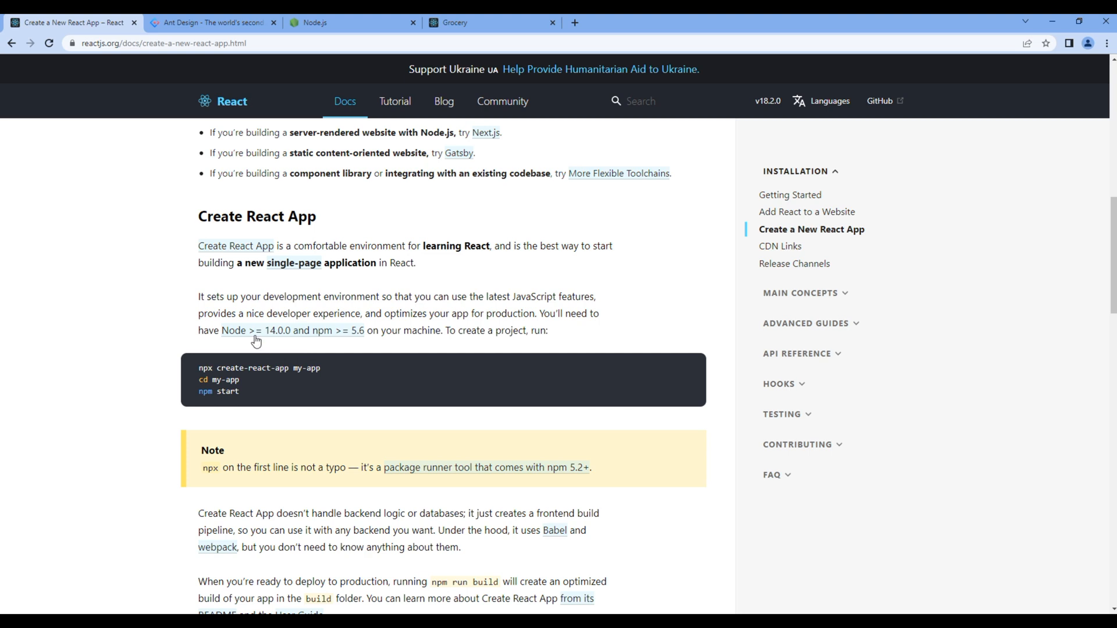
{"action": "mouse_move", "coordinate": [285, 338]}
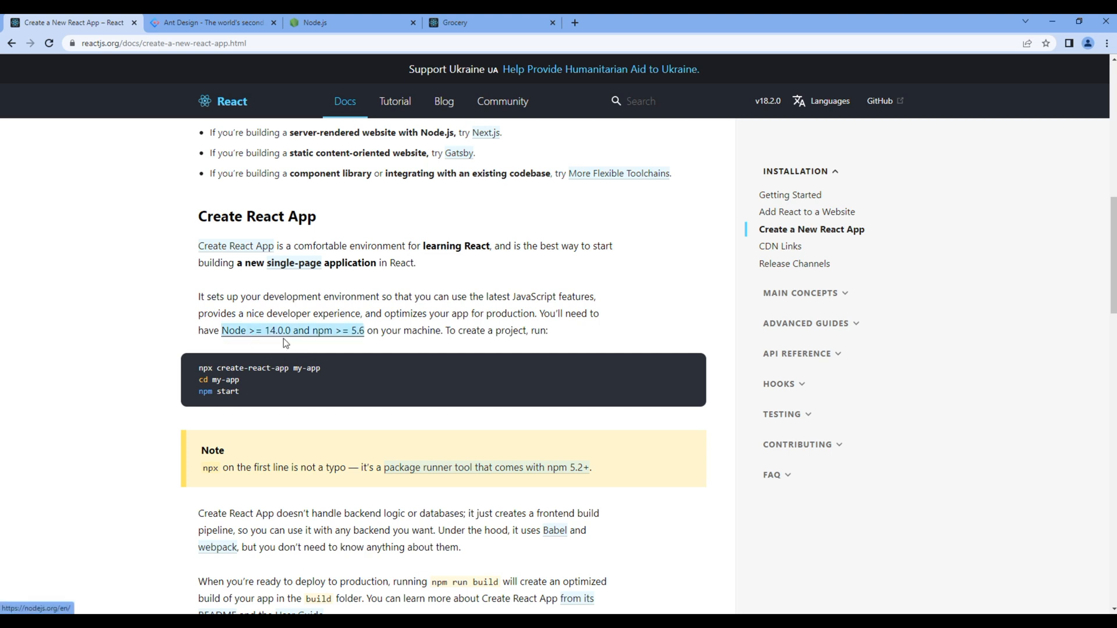
{"action": "mouse_move", "coordinate": [325, 335]}
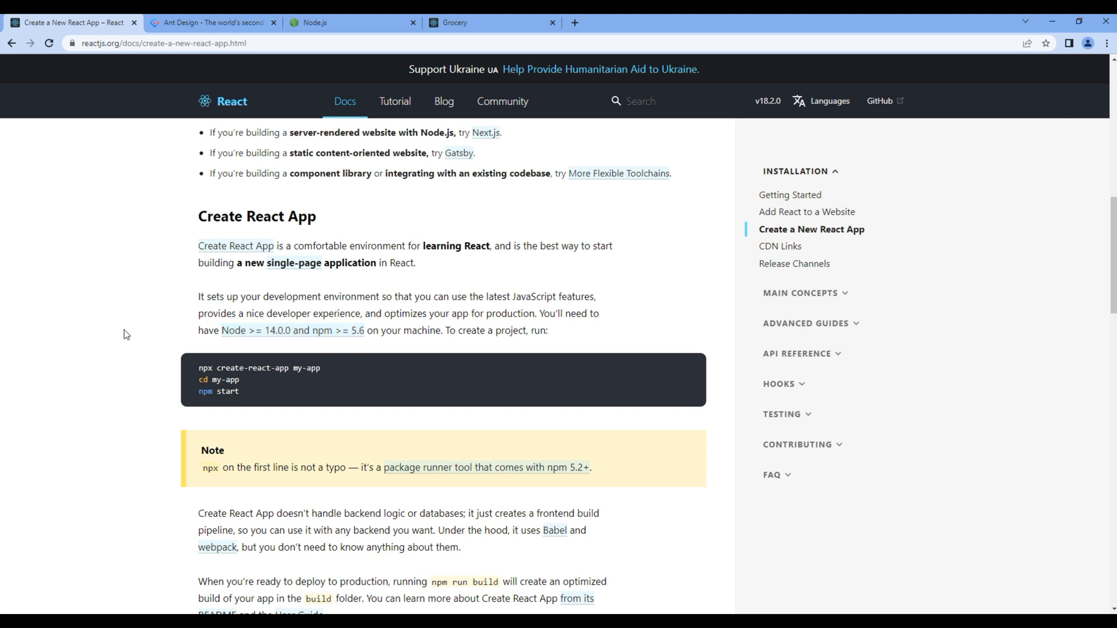
{"action": "mouse_move", "coordinate": [319, 125]}
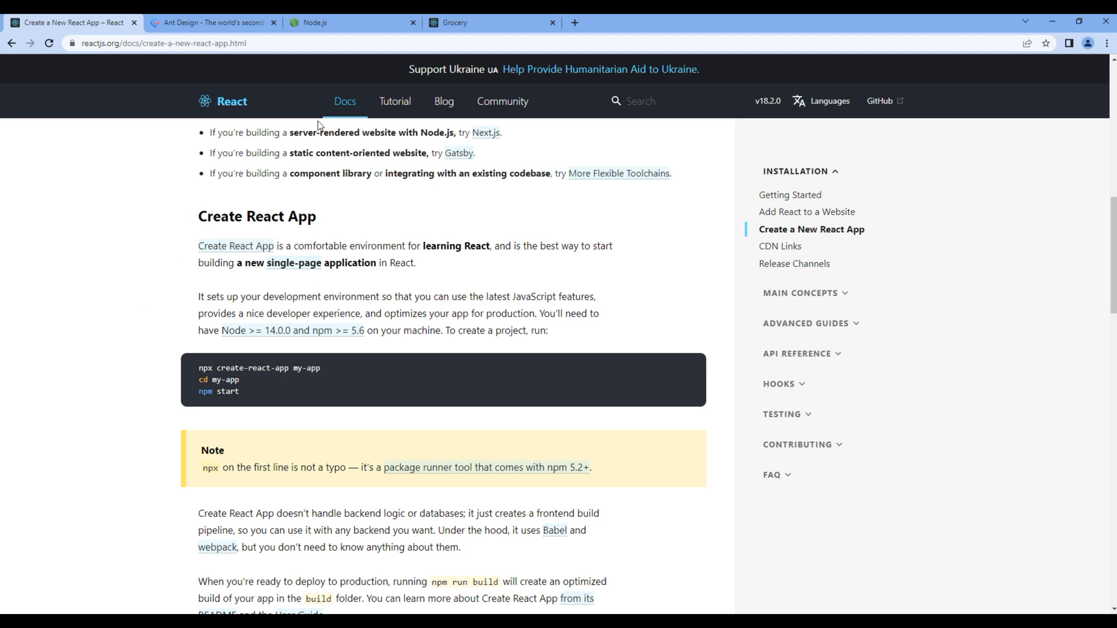
{"action": "left_click", "coordinate": [349, 22]}
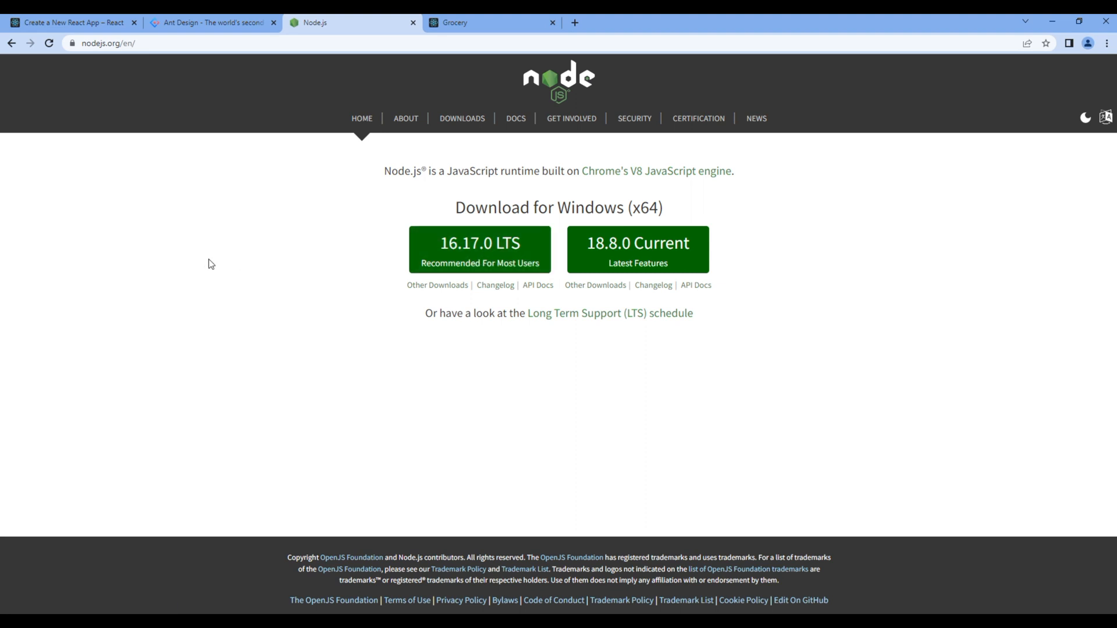
Step: Back in the Create React App guide, select the npx create-react-app my-app command line
{"action": "left_click", "coordinate": [71, 22]}
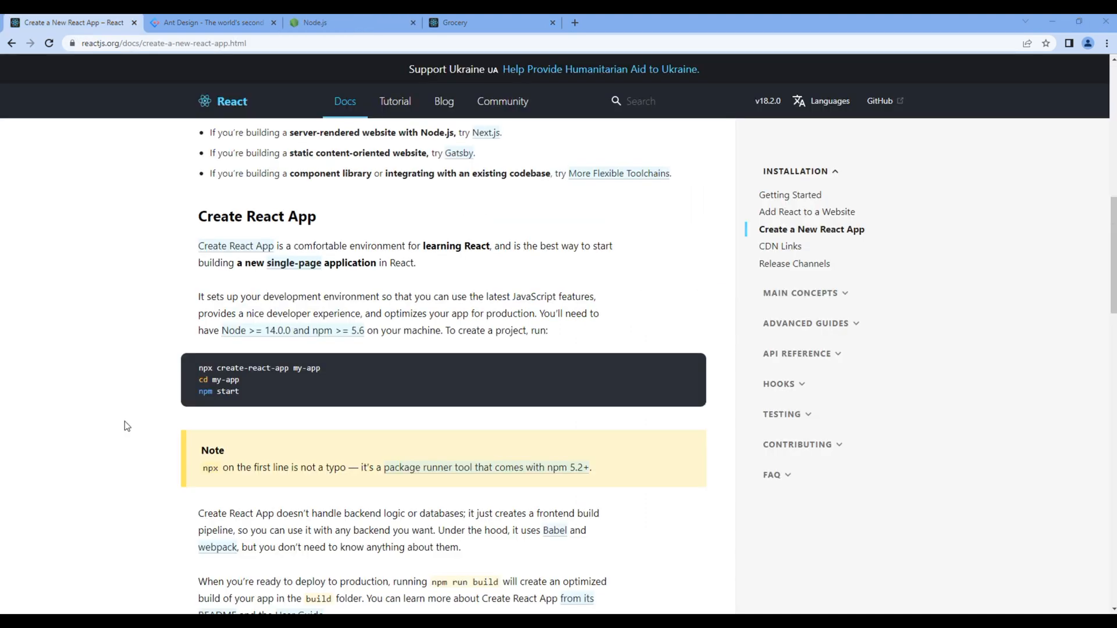
{"action": "double_click", "coordinate": [209, 467]}
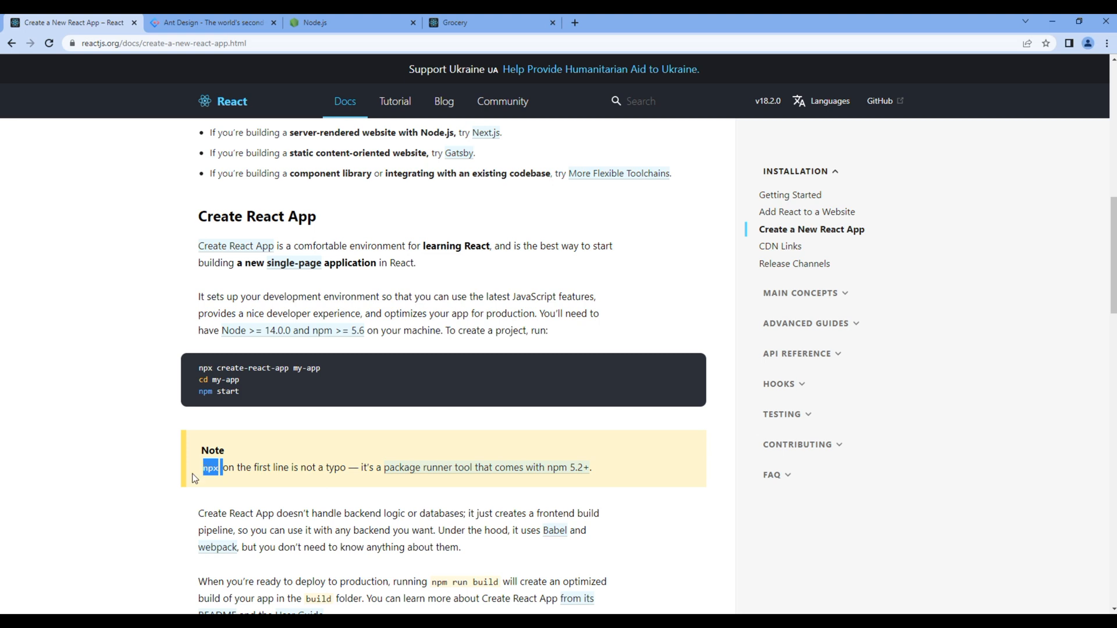
{"action": "mouse_move", "coordinate": [84, 449]}
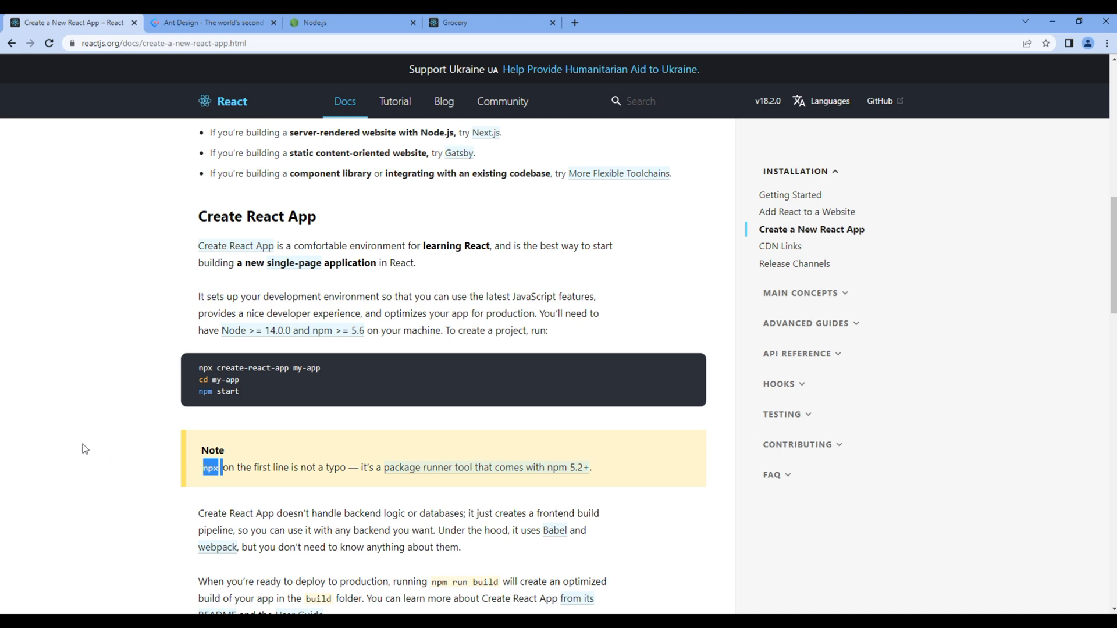
{"action": "mouse_move", "coordinate": [549, 475]}
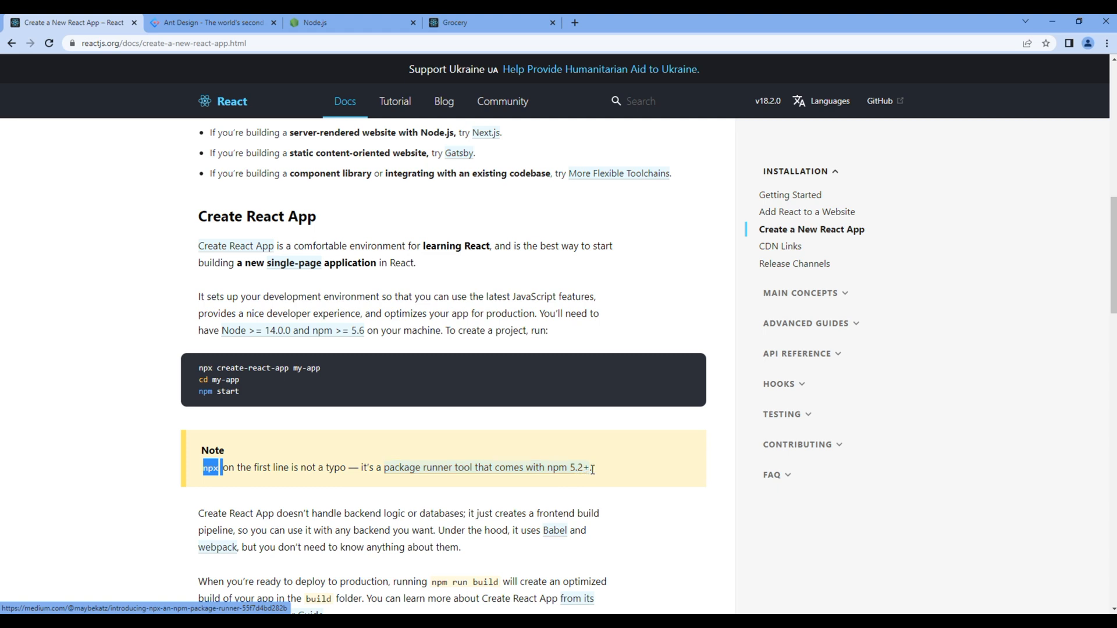
{"action": "left_click", "coordinate": [142, 447]}
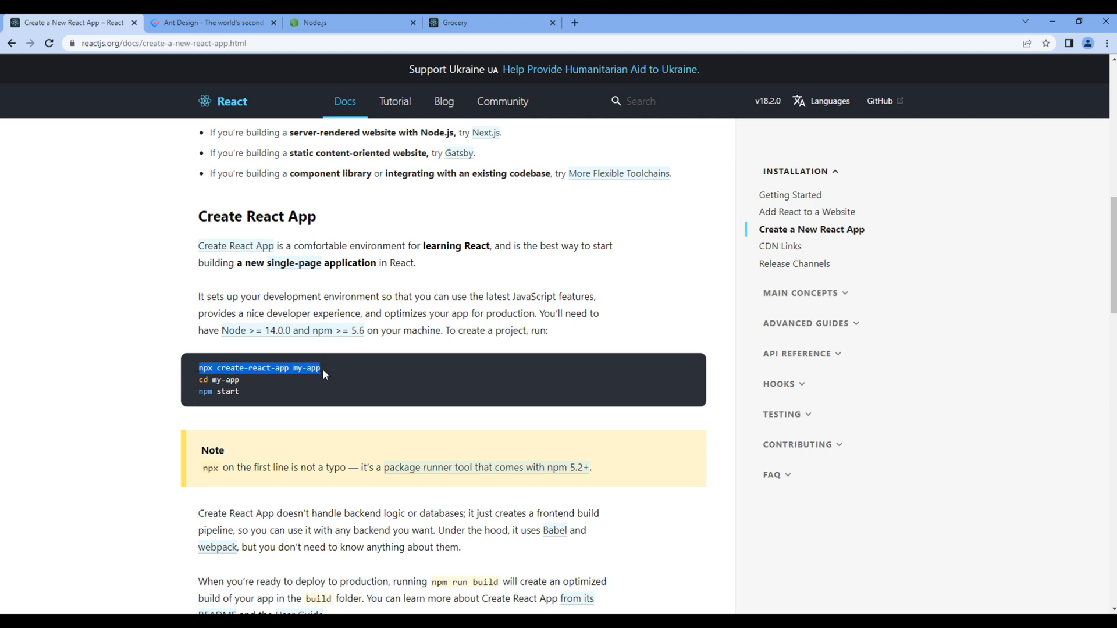
{"action": "mouse_move", "coordinate": [137, 472]}
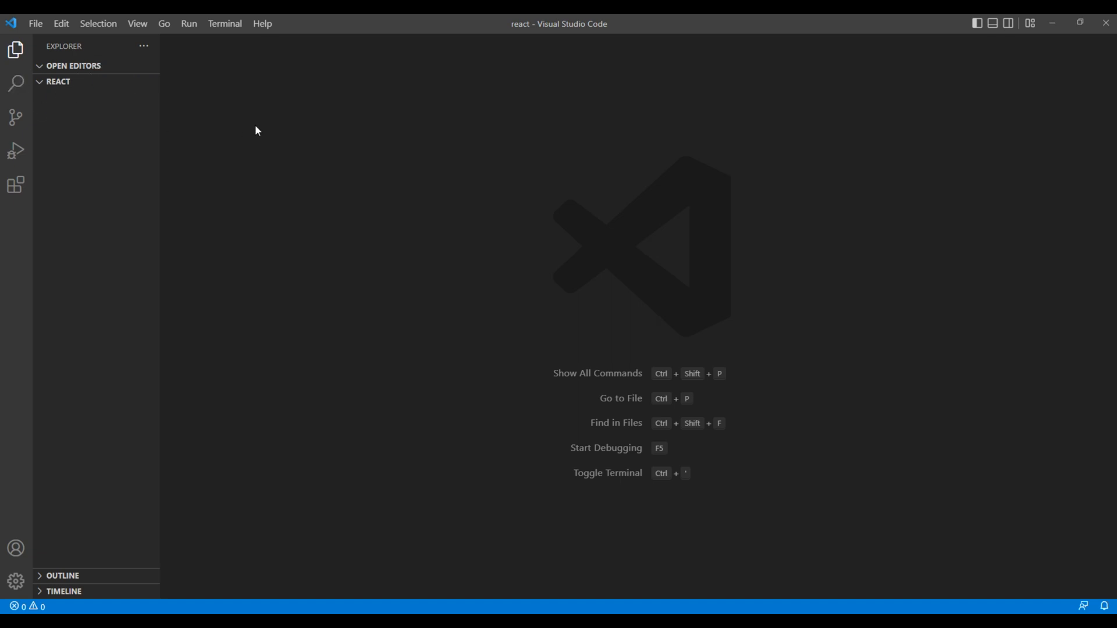
{"action": "mouse_move", "coordinate": [138, 24]}
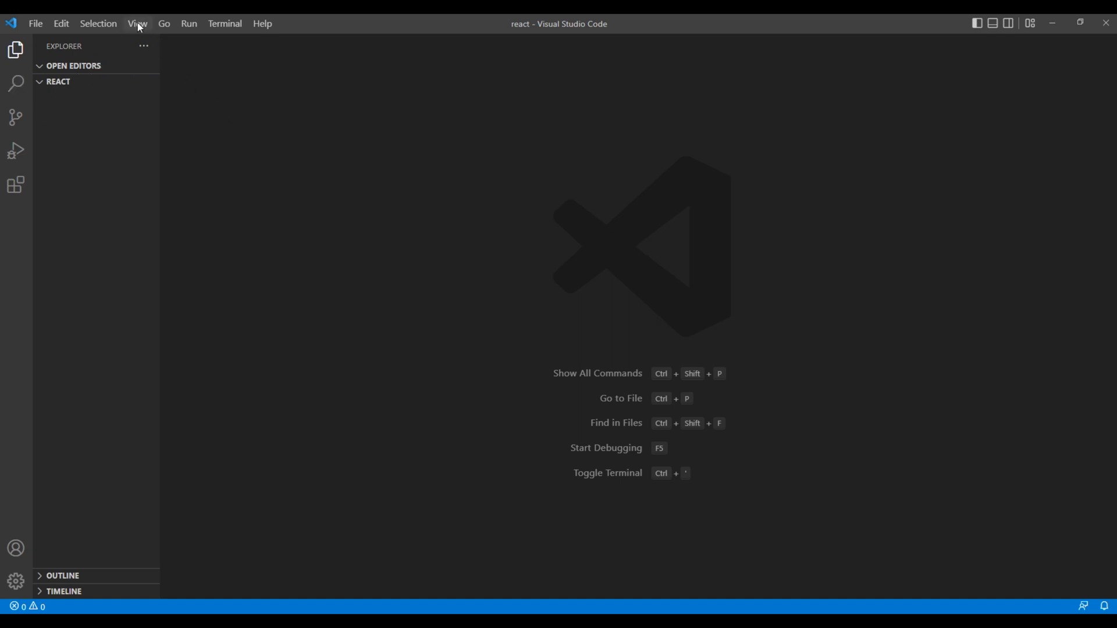
Step: Run npx create-react-app grocery in the integrated terminal to create the grocery project
{"action": "left_click", "coordinate": [138, 23]}
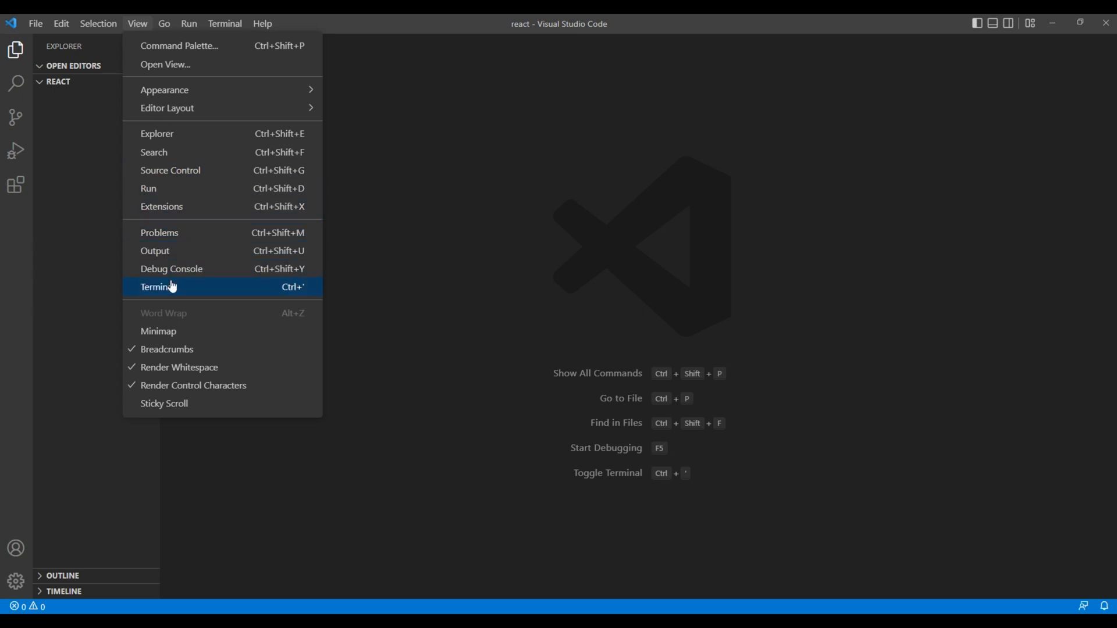
{"action": "left_click", "coordinate": [158, 286]}
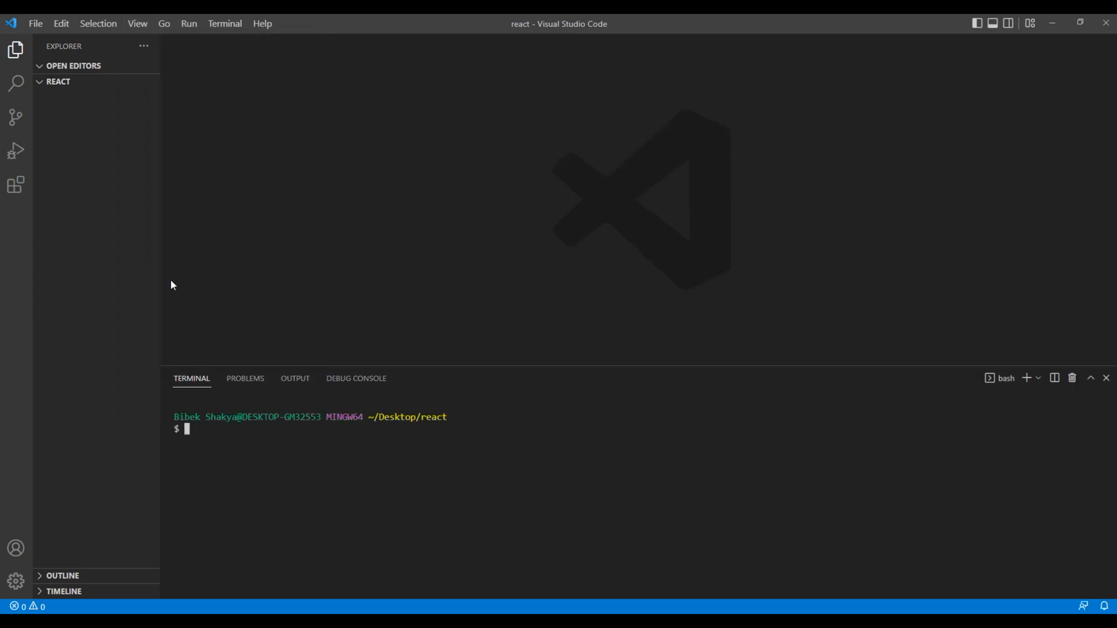
{"action": "type", "text": "npx create-react-app my-app"}
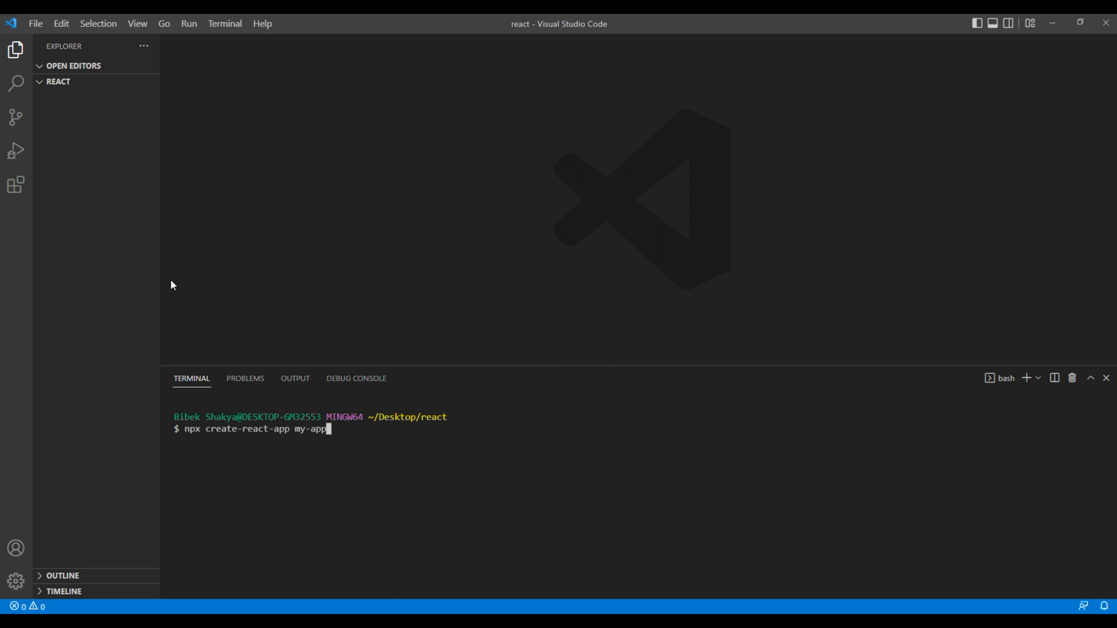
{"action": "mouse_move", "coordinate": [431, 440]}
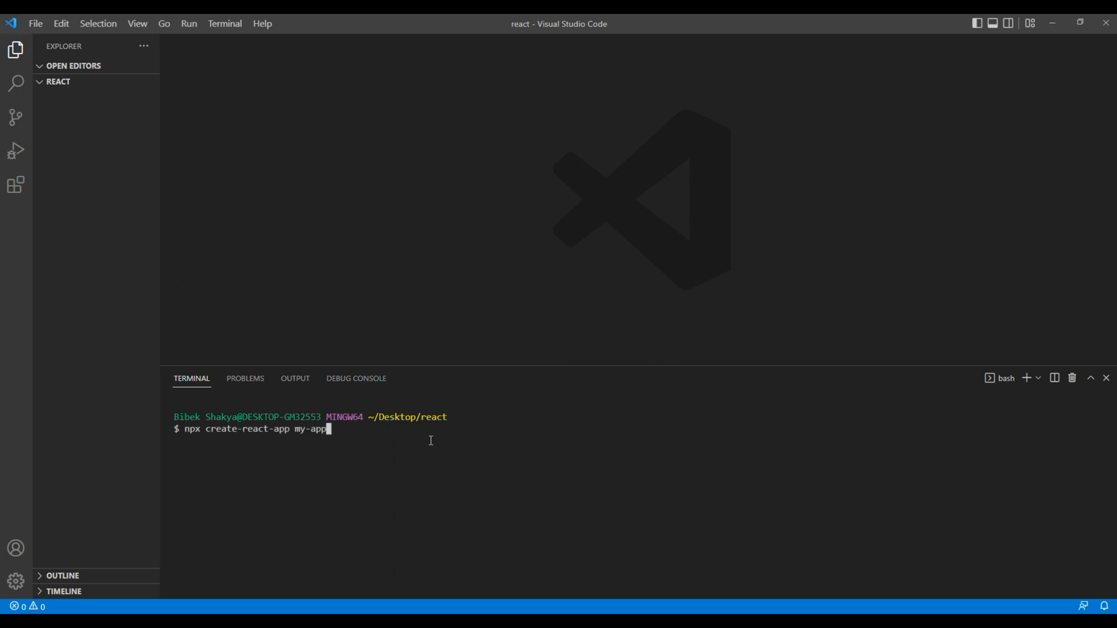
{"action": "key", "text": "Backspace"}
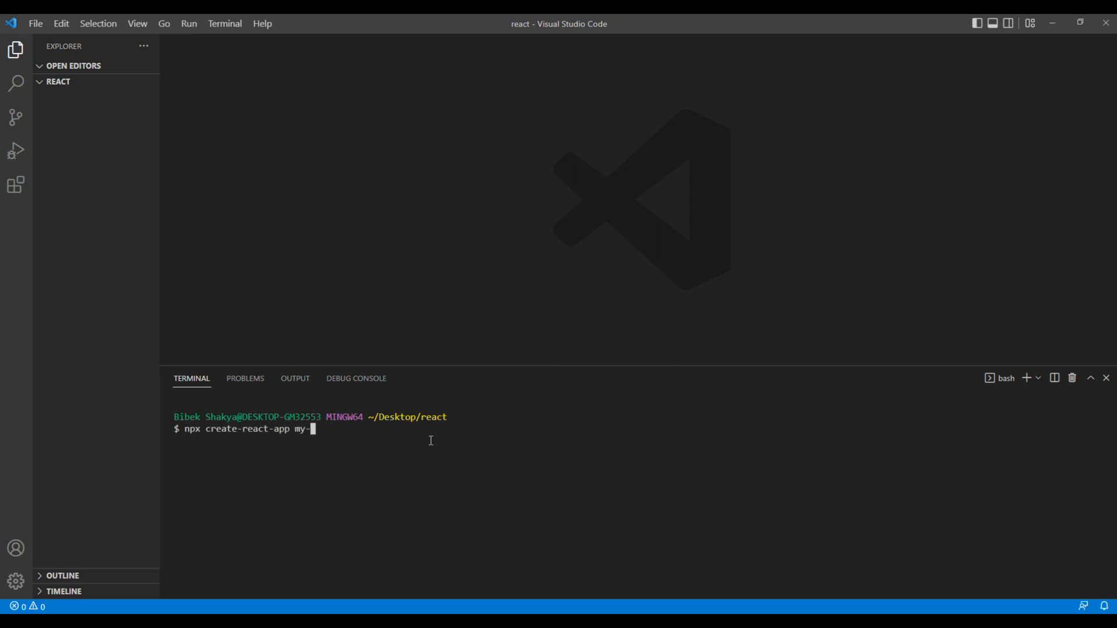
{"action": "key", "text": "Backspace"}
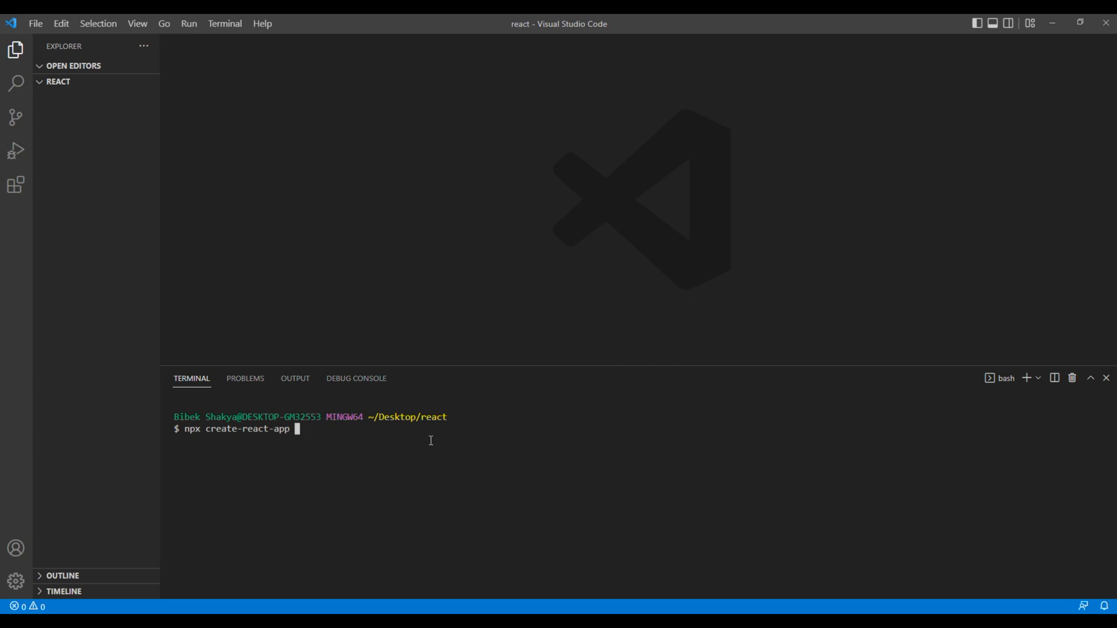
{"action": "type", "text": "grocery"}
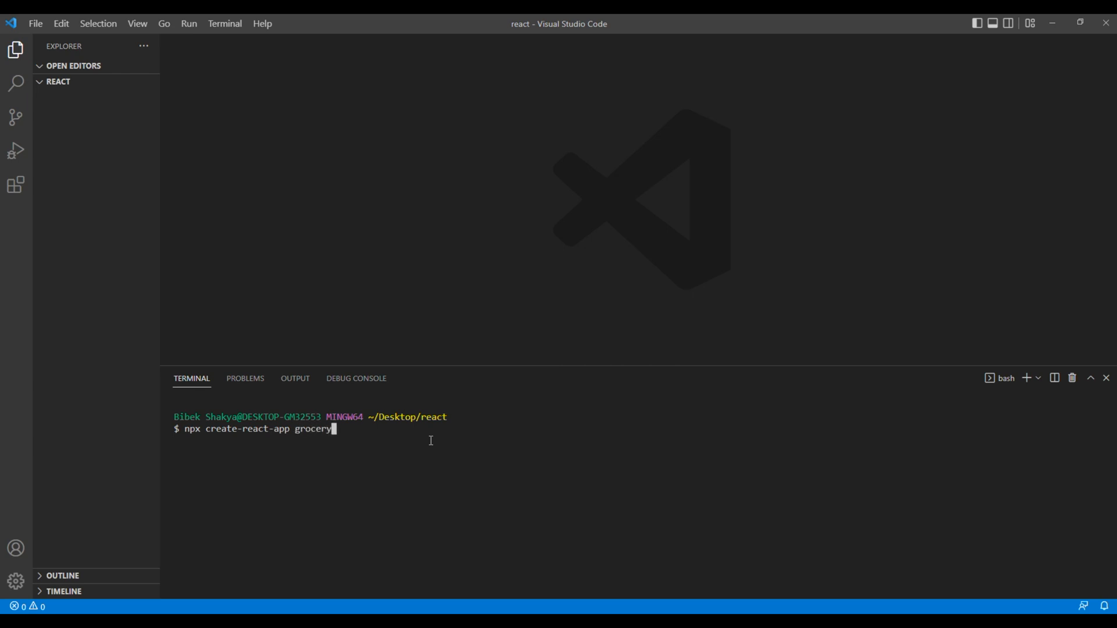
{"action": "key", "text": "enter"}
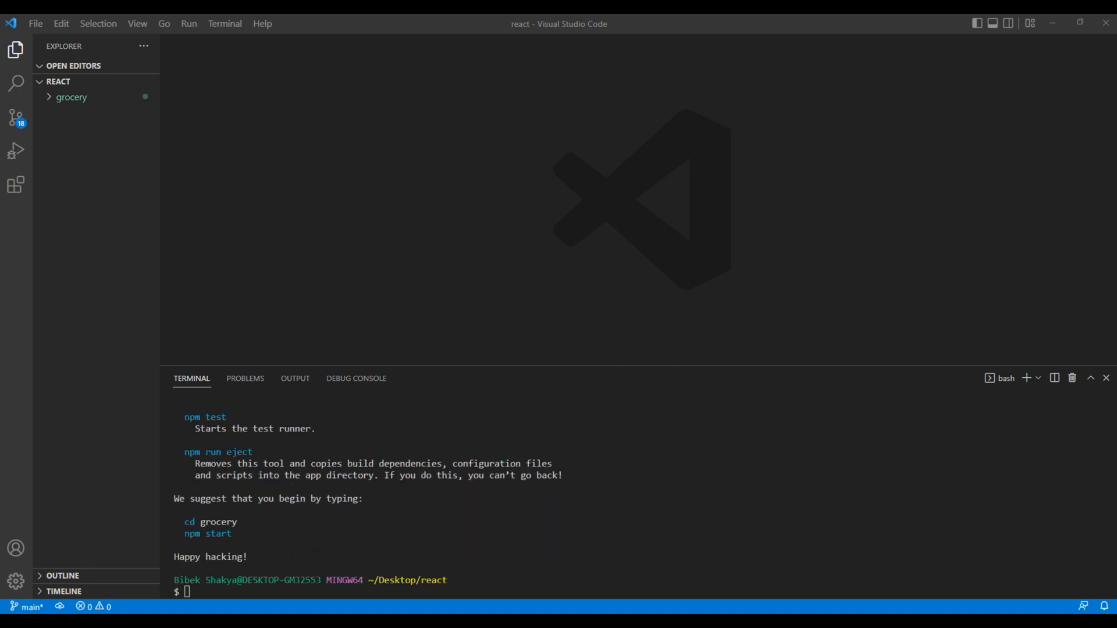
{"action": "mouse_move", "coordinate": [46, 105]}
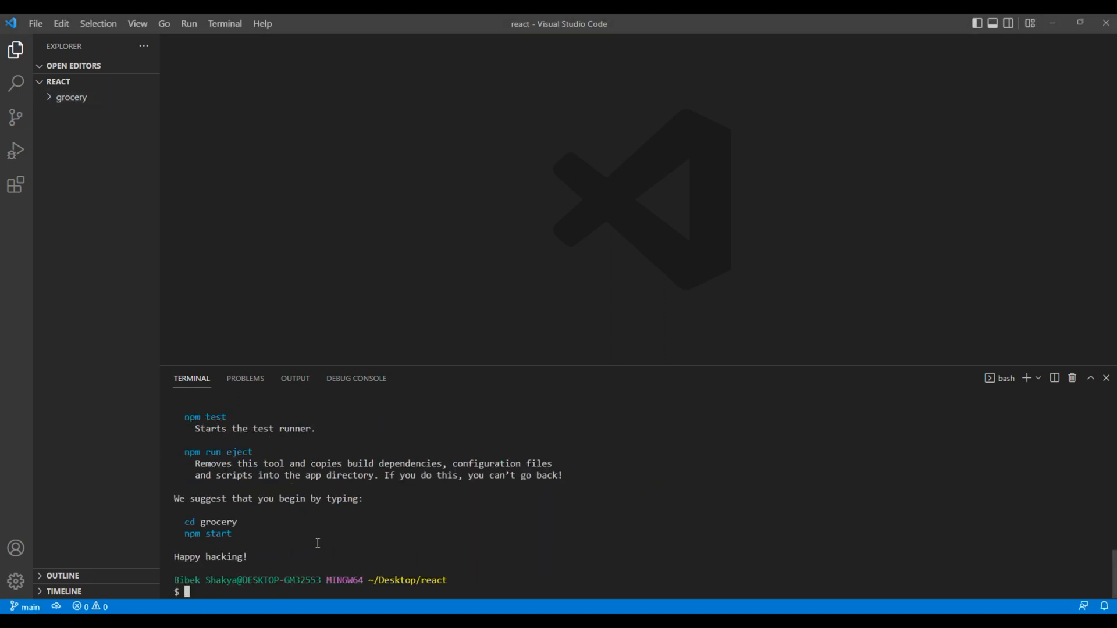
Step: Start entering cd grocery in the terminal to move into the project folder
{"action": "type", "text": "cd groc"}
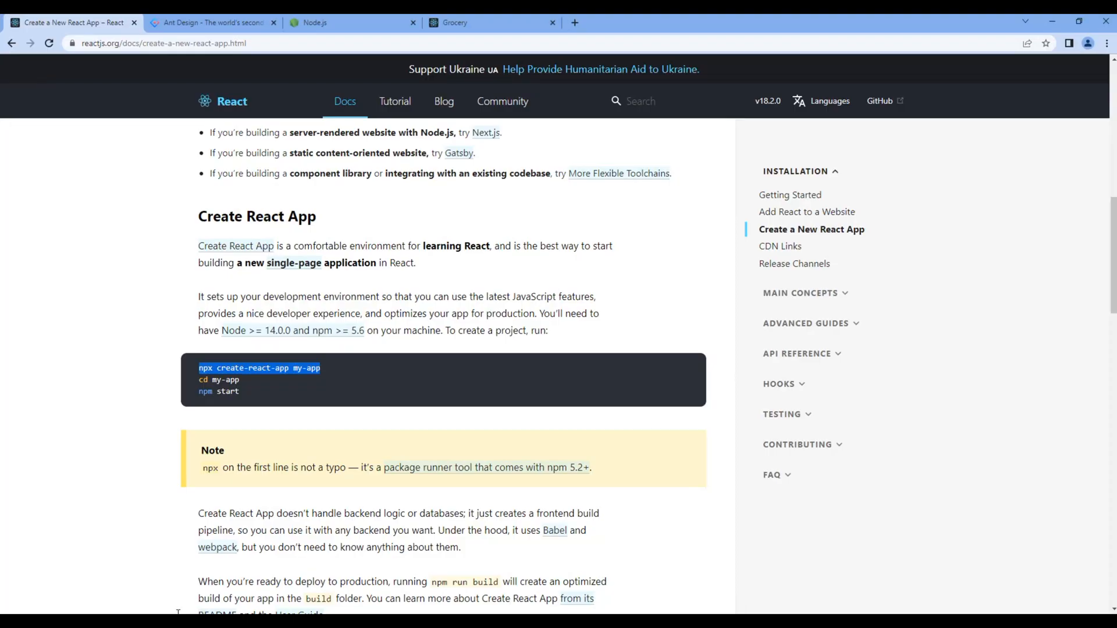
Step: Open the Ant Design of React getting started docs and scroll toward the Installation section
{"action": "left_click", "coordinate": [215, 22]}
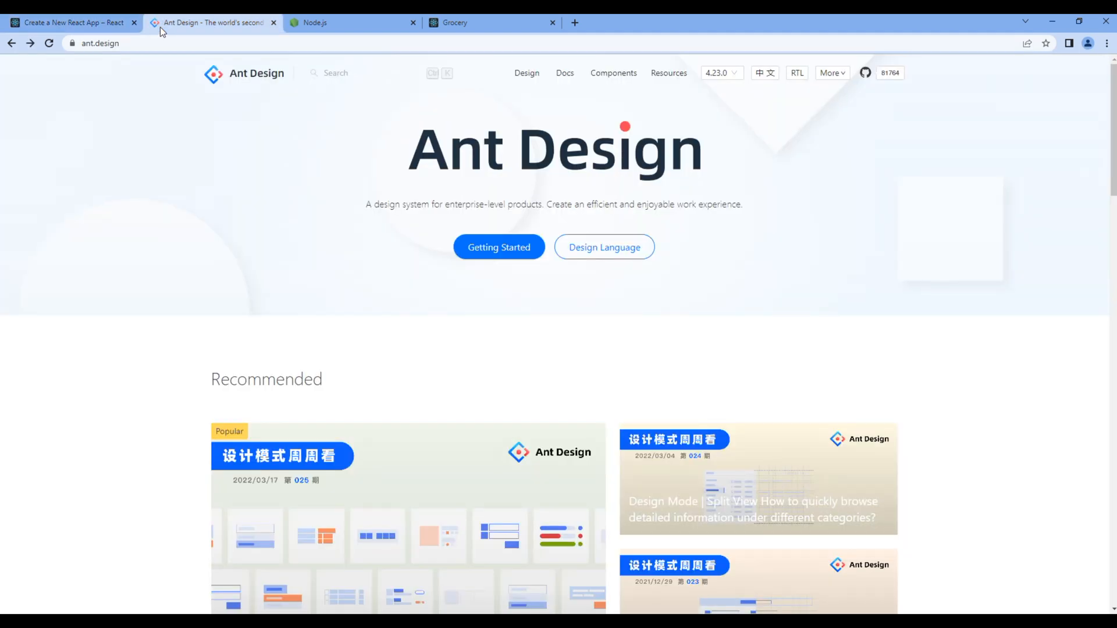
{"action": "left_click", "coordinate": [100, 43]}
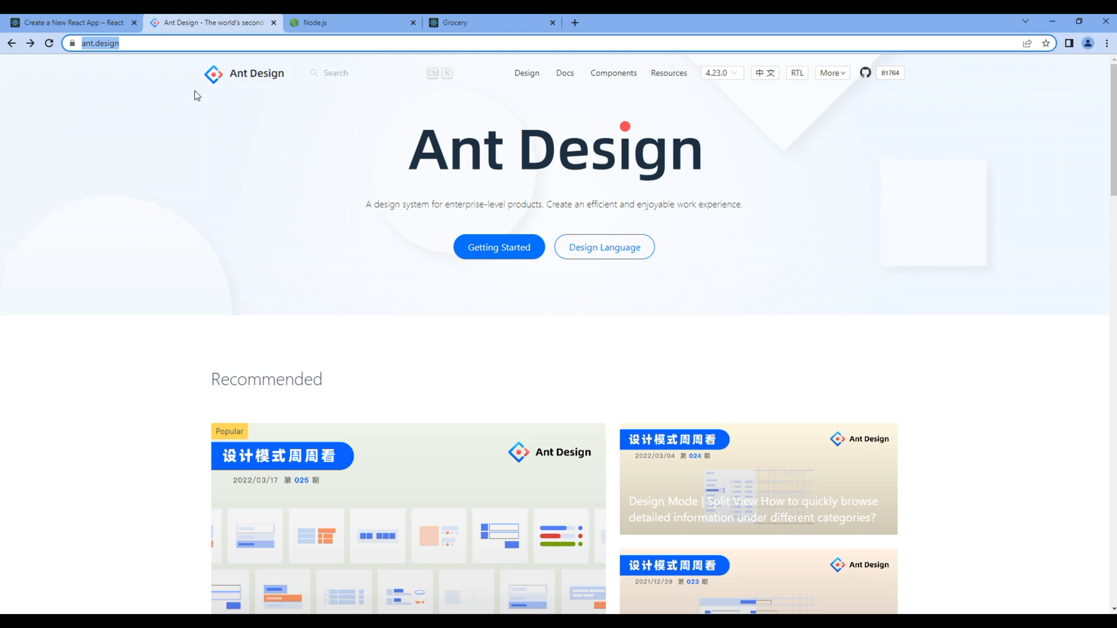
{"action": "mouse_move", "coordinate": [500, 246]}
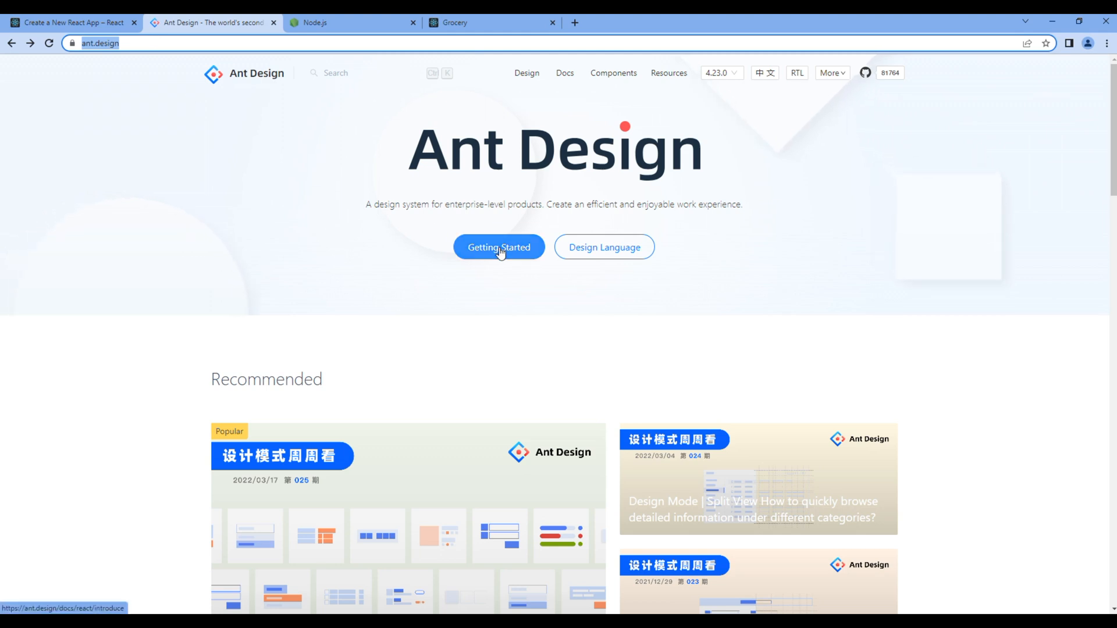
{"action": "left_click", "coordinate": [499, 247]}
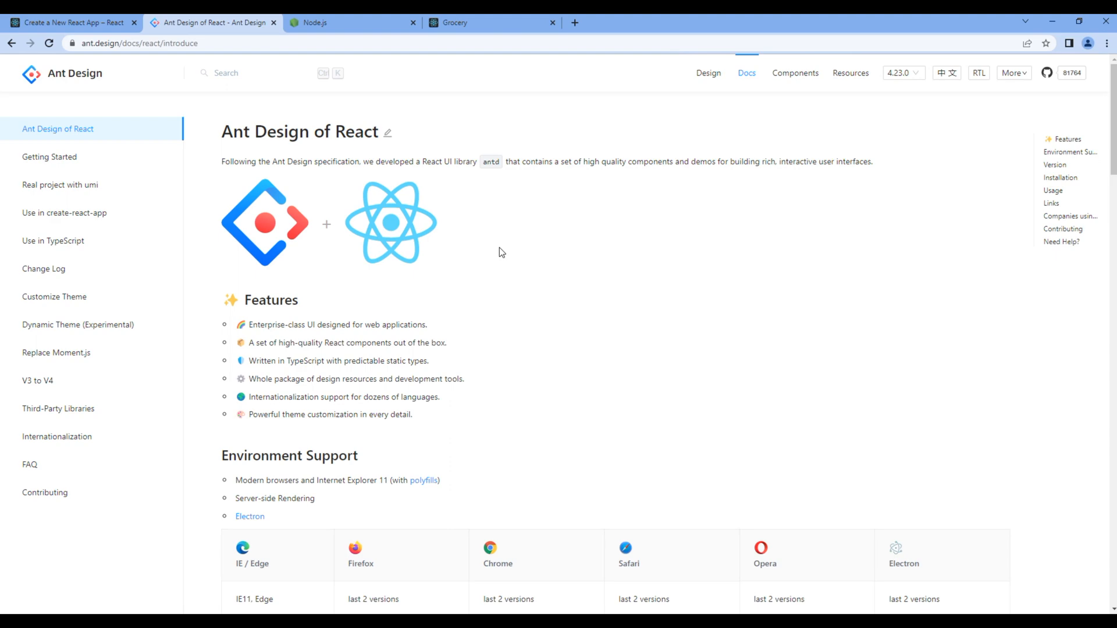
{"action": "scroll", "scroll_direction": "down", "scroll_amount": 3}
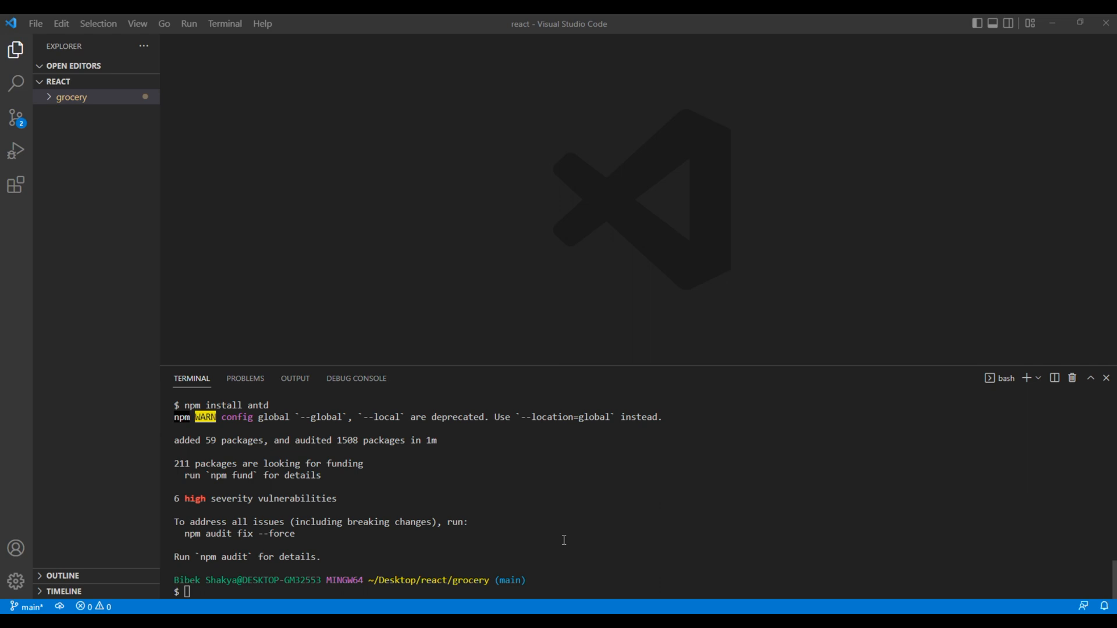
{"action": "mouse_move", "coordinate": [428, 526]}
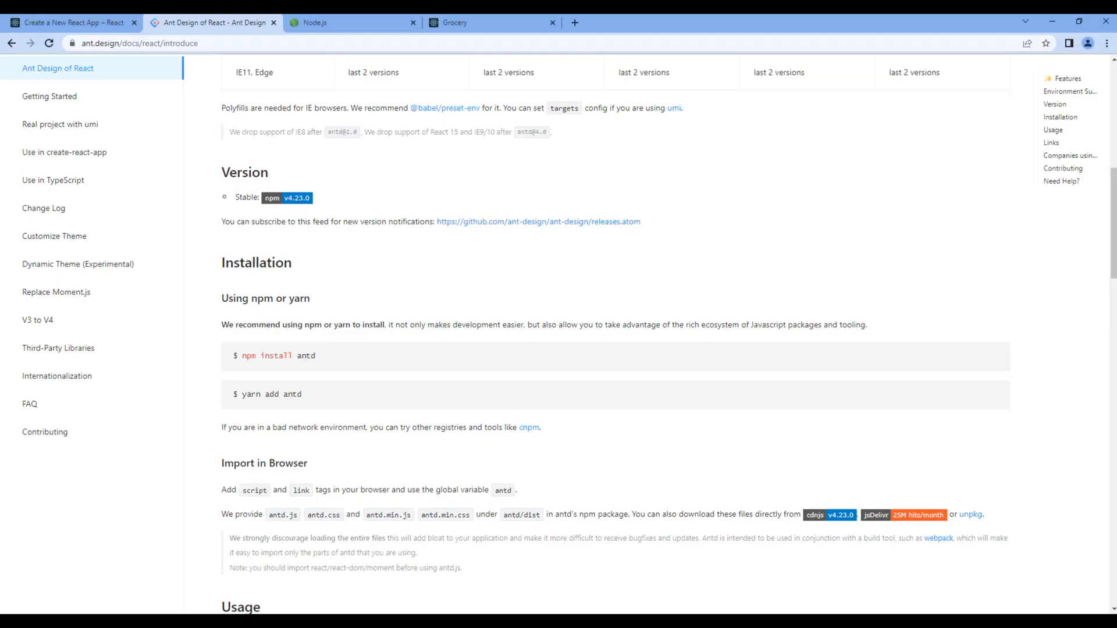
Step: In the Usage section, select the import 'antd/dist/antd.css'; stylesheet line to copy it
{"action": "scroll", "scroll_direction": "down", "scroll_amount": 3}
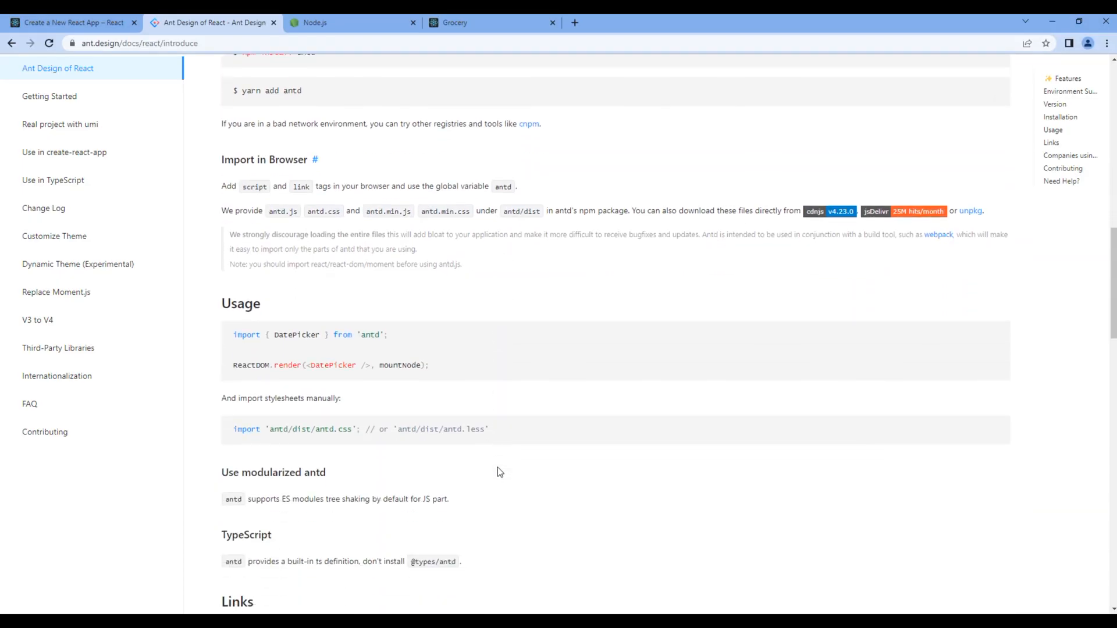
{"action": "scroll", "scroll_direction": "down", "scroll_amount": 3}
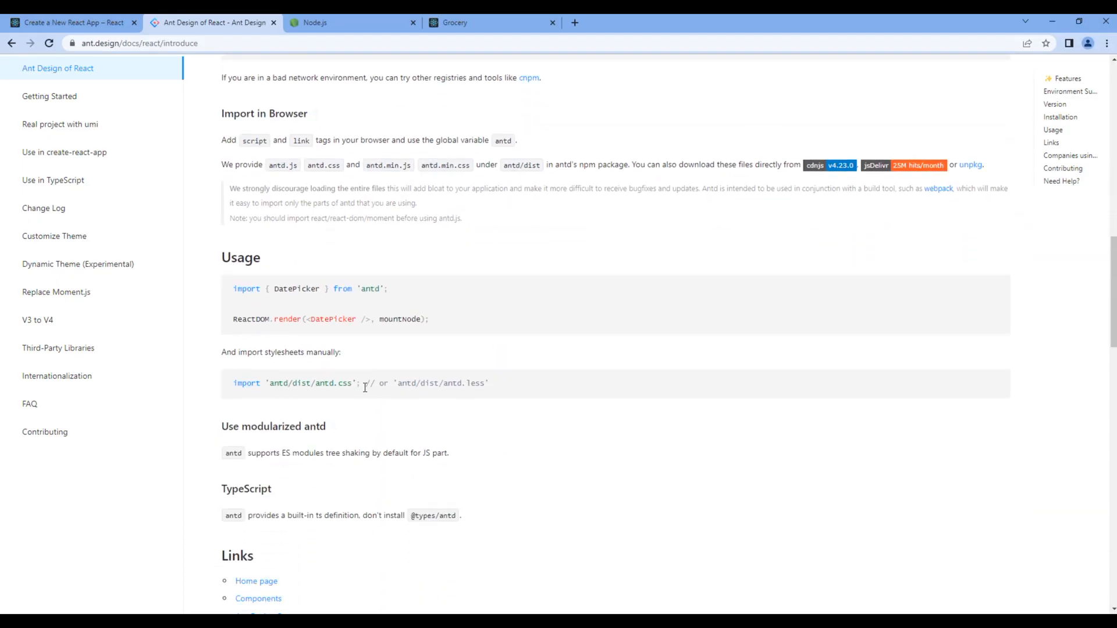
{"action": "left_click_drag", "start_coordinate": [233, 383], "coordinate": [361, 383]}
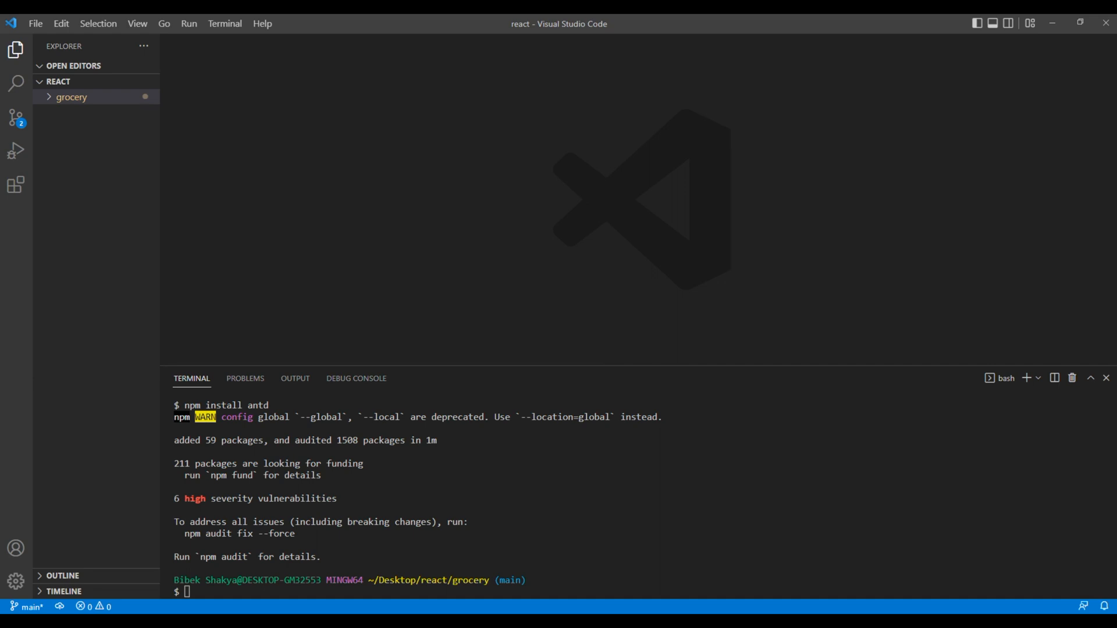
Step: Add import 'antd/dist/antd.min.css'; to grocery/src/App.js and enter npm start in the terminal
{"action": "left_click", "coordinate": [71, 97]}
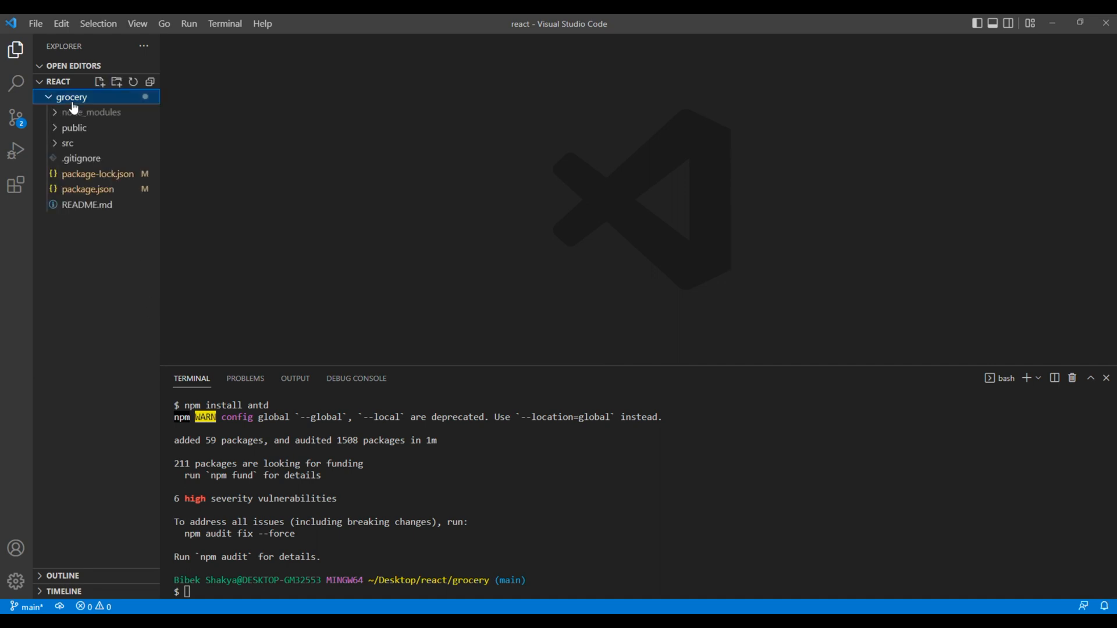
{"action": "left_click", "coordinate": [67, 142]}
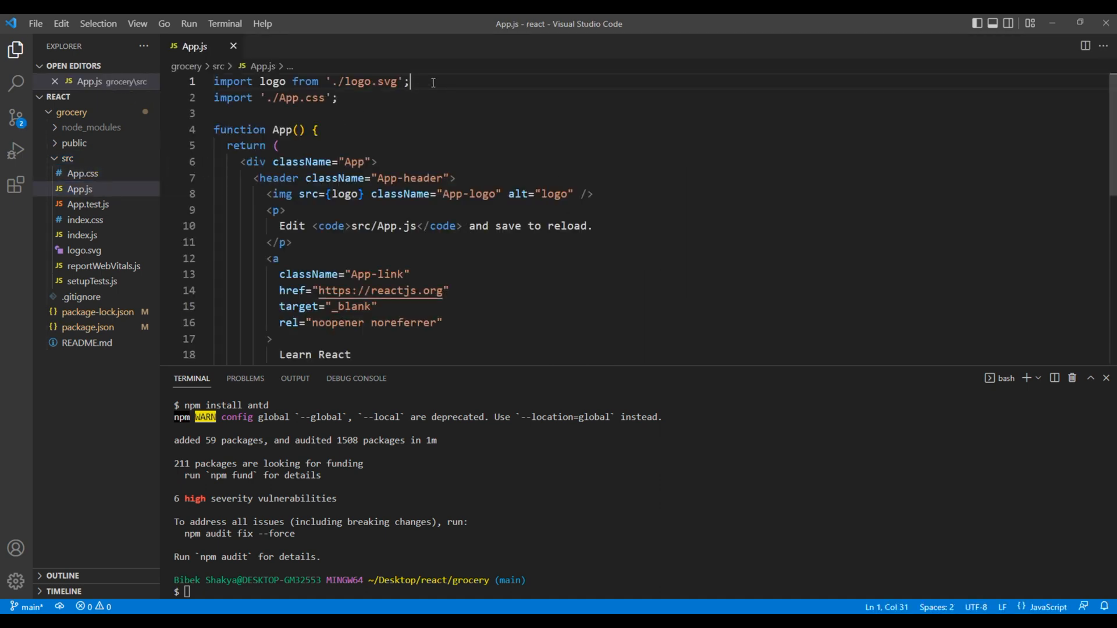
{"action": "type", "text": "import 'antd/dist/antd.css';"}
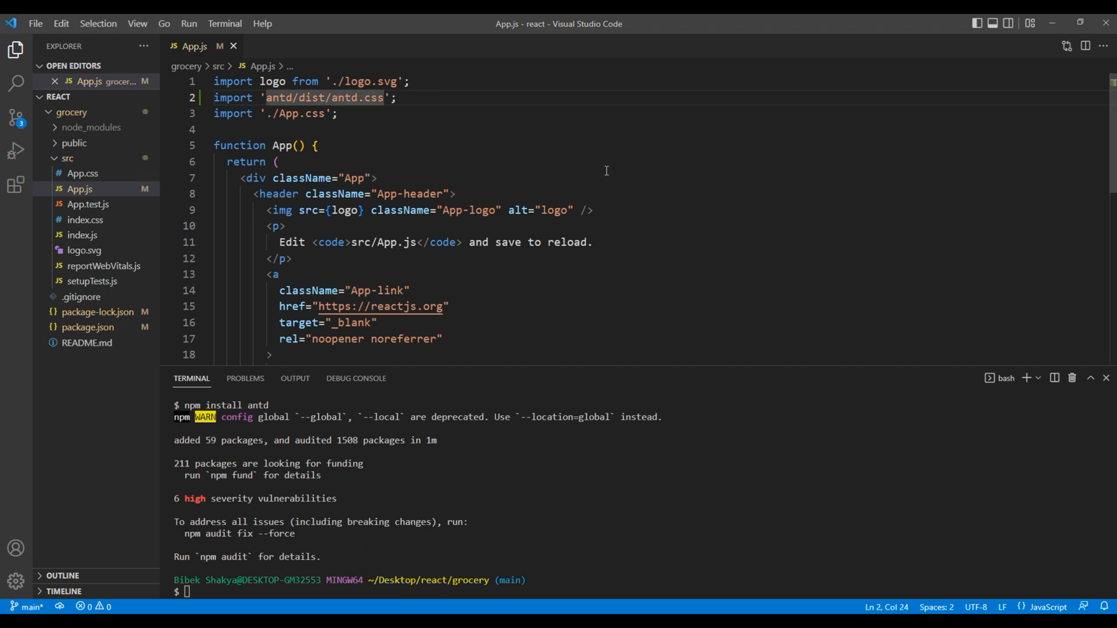
{"action": "type", "text": ".min."}
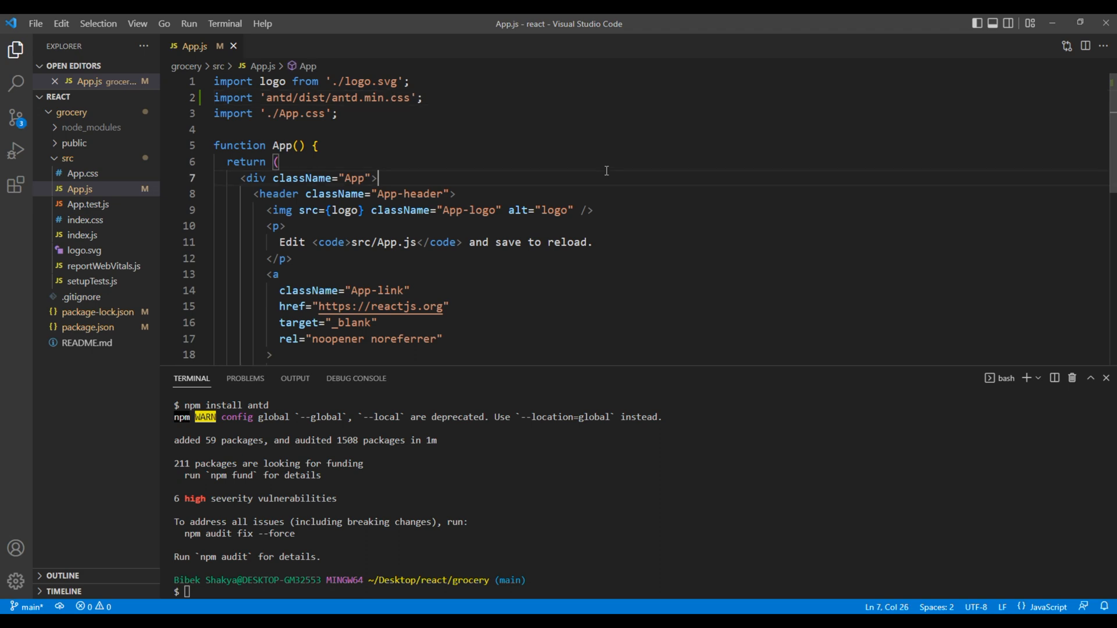
{"action": "mouse_move", "coordinate": [253, 585]}
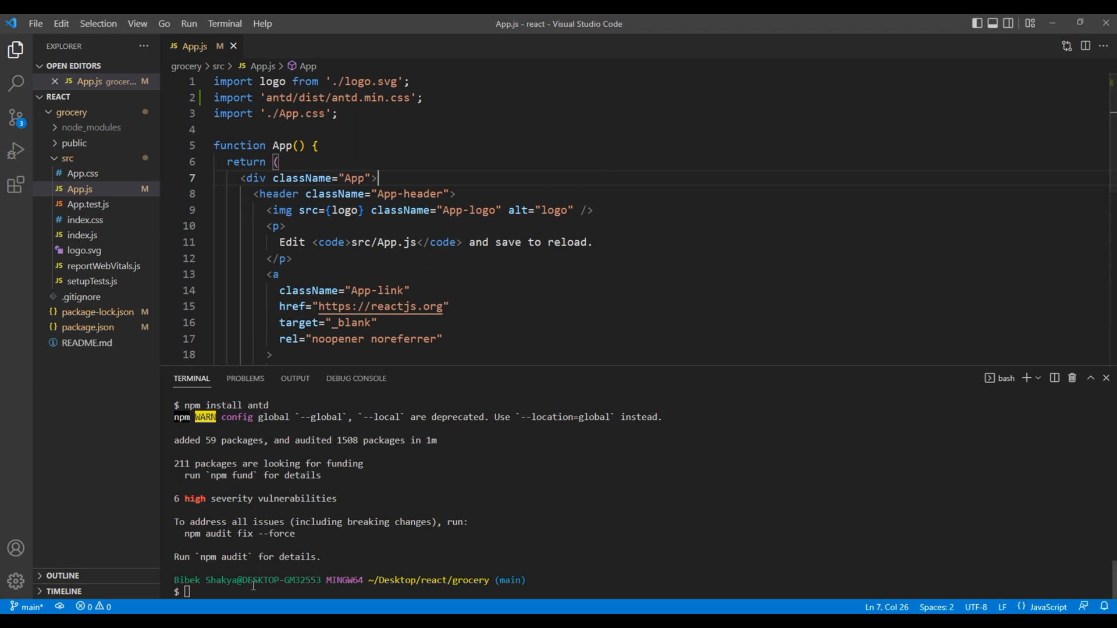
{"action": "type", "text": "npm start"}
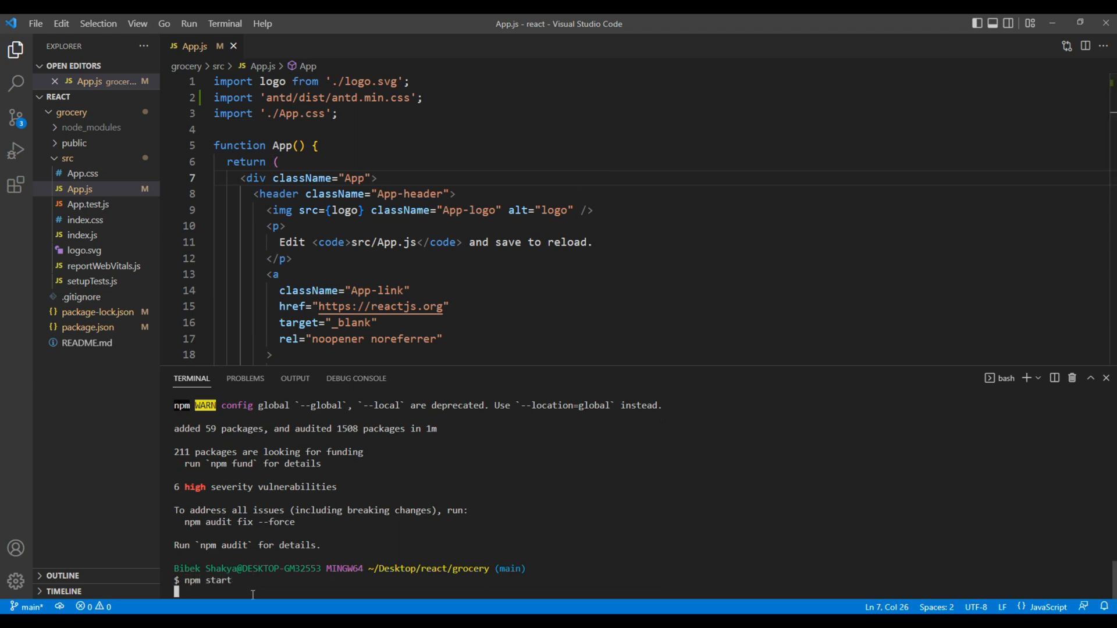
Step: Run npm start so the grocery dev server opens the default React page at localhost:3000
{"action": "scroll", "scroll_direction": "down", "scroll_amount": 3}
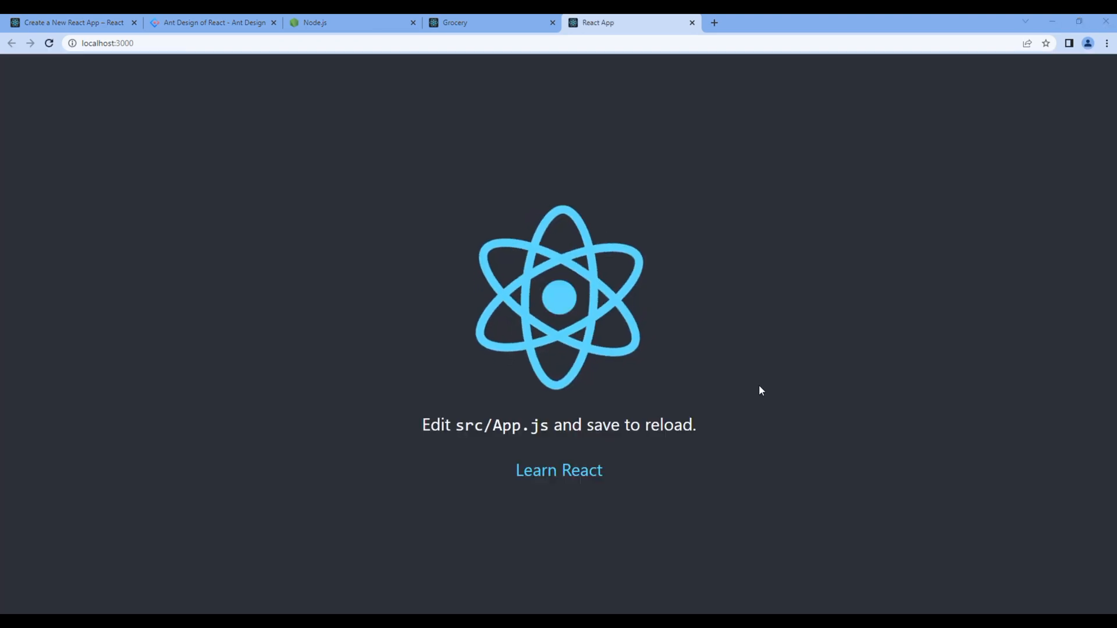
{"action": "mouse_move", "coordinate": [656, 522]}
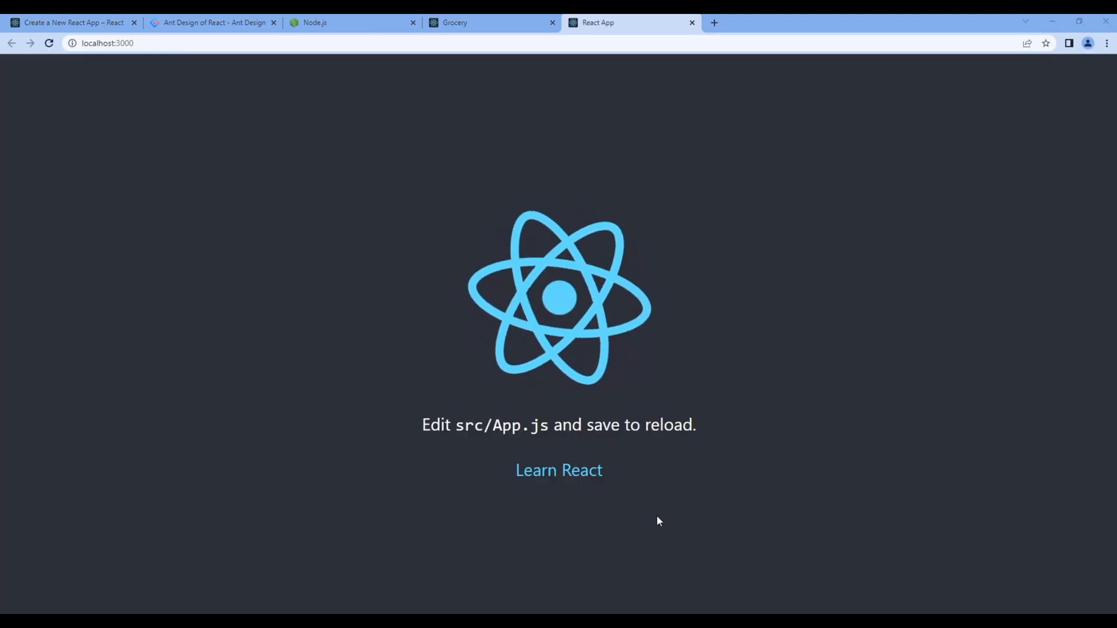
{"action": "mouse_move", "coordinate": [838, 351]}
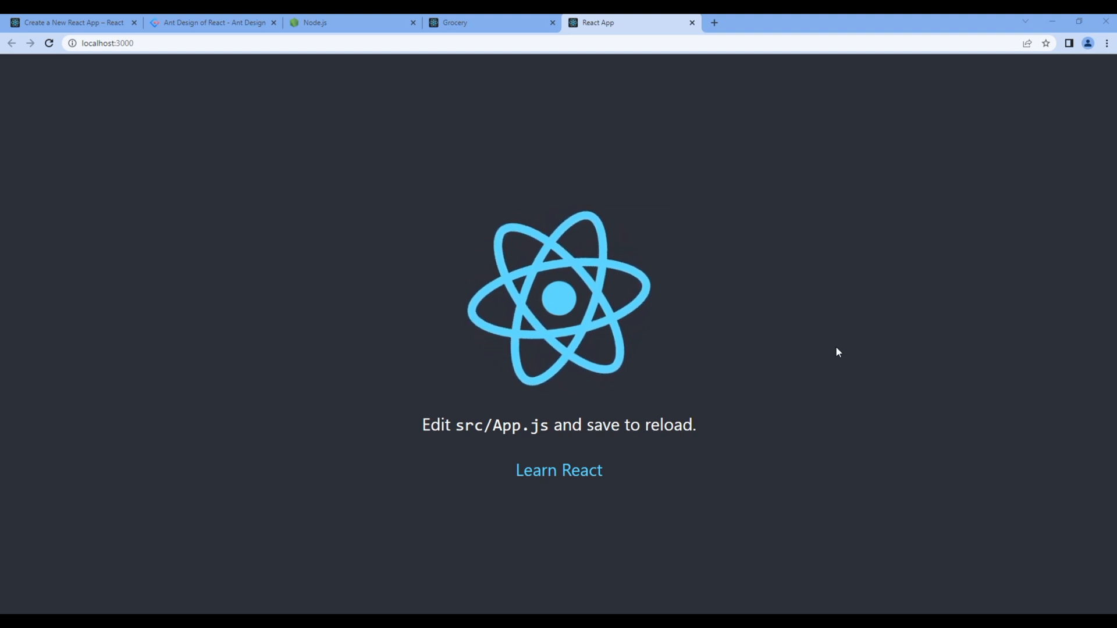
Step: Navigate from the Ant Design docs to the Button component page via Components
{"action": "left_click", "coordinate": [211, 22]}
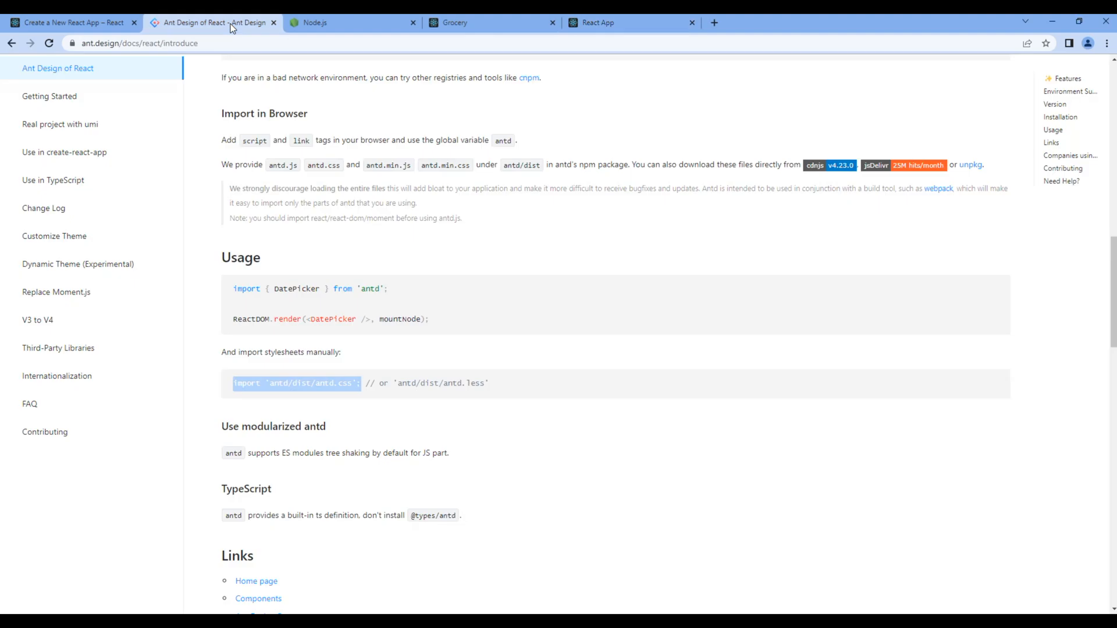
{"action": "mouse_move", "coordinate": [210, 318]}
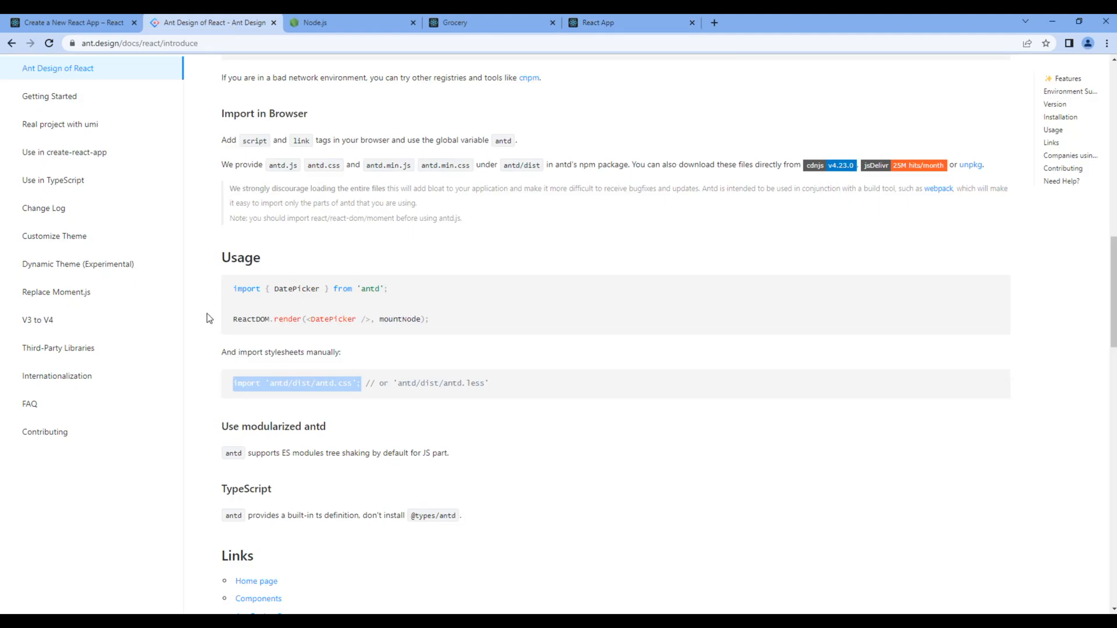
{"action": "scroll", "scroll_direction": "up", "scroll_amount": 3}
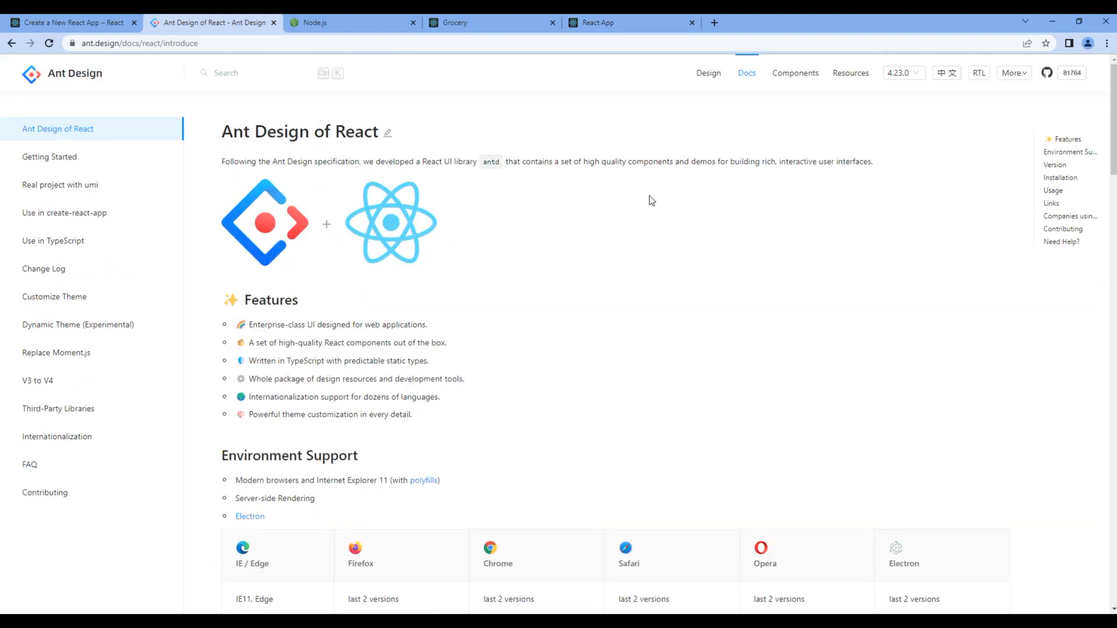
{"action": "left_click", "coordinate": [795, 72]}
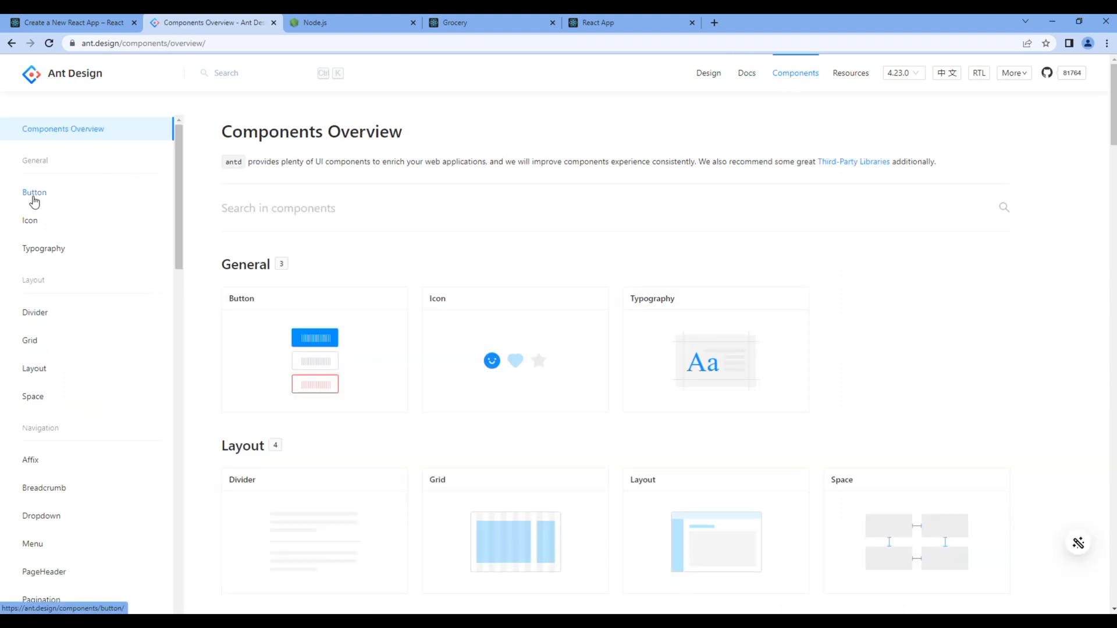
{"action": "left_click", "coordinate": [34, 192]}
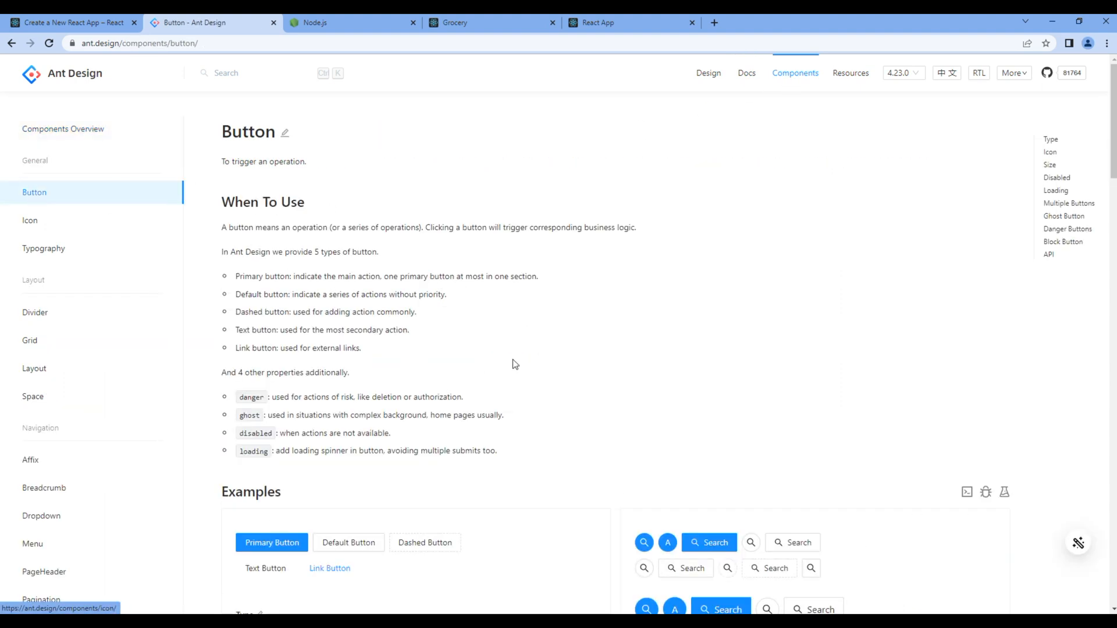
Step: Reveal the Type example's code and switch the sample to JavaScript
{"action": "scroll", "scroll_direction": "down", "scroll_amount": 3}
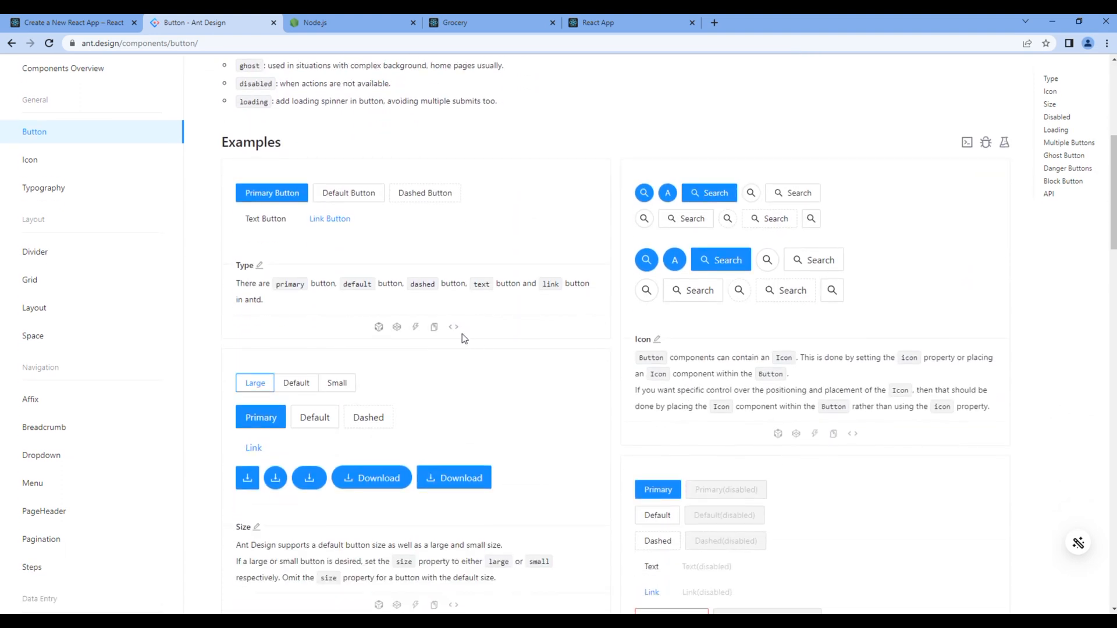
{"action": "mouse_move", "coordinate": [454, 327]}
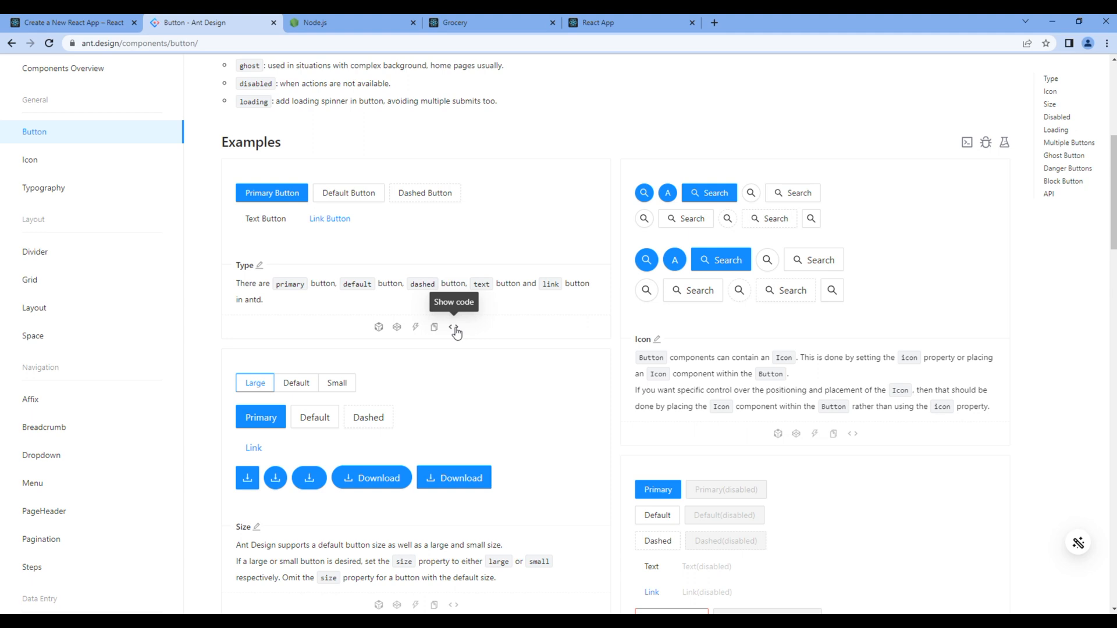
{"action": "left_click", "coordinate": [453, 328]}
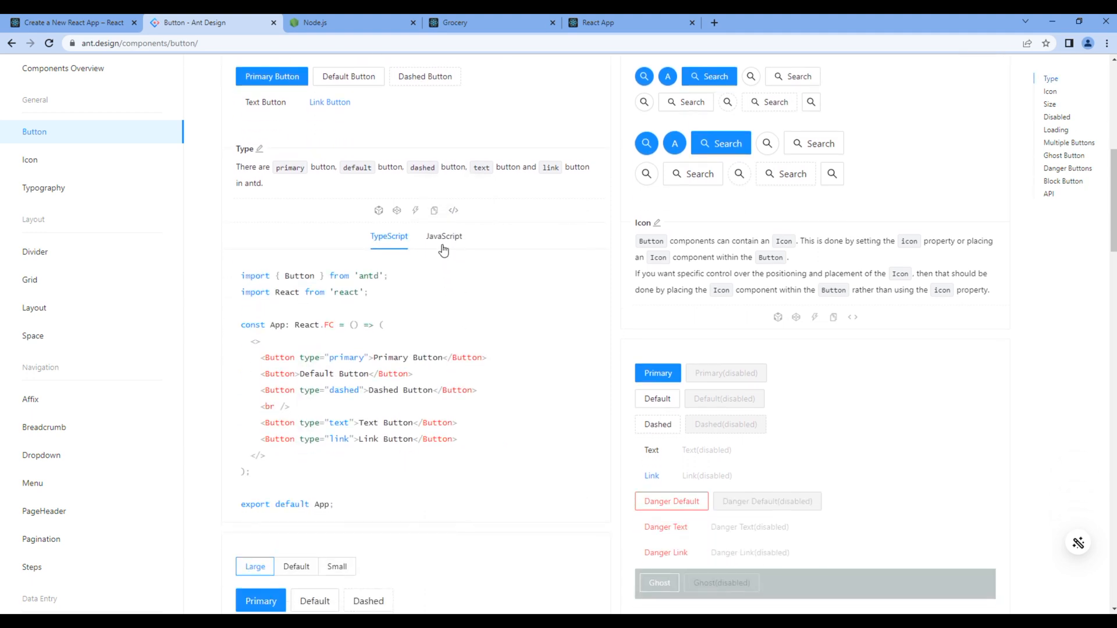
{"action": "left_click", "coordinate": [443, 236]}
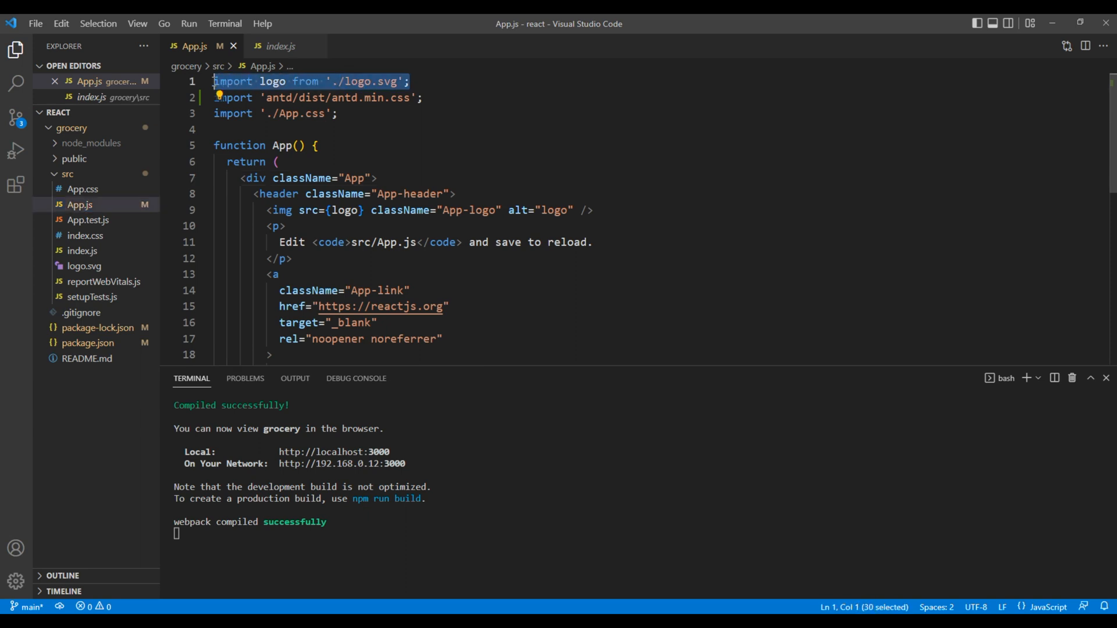
Step: Replace the logo import with import { Button } from 'antd';
{"action": "key", "text": "Delete"}
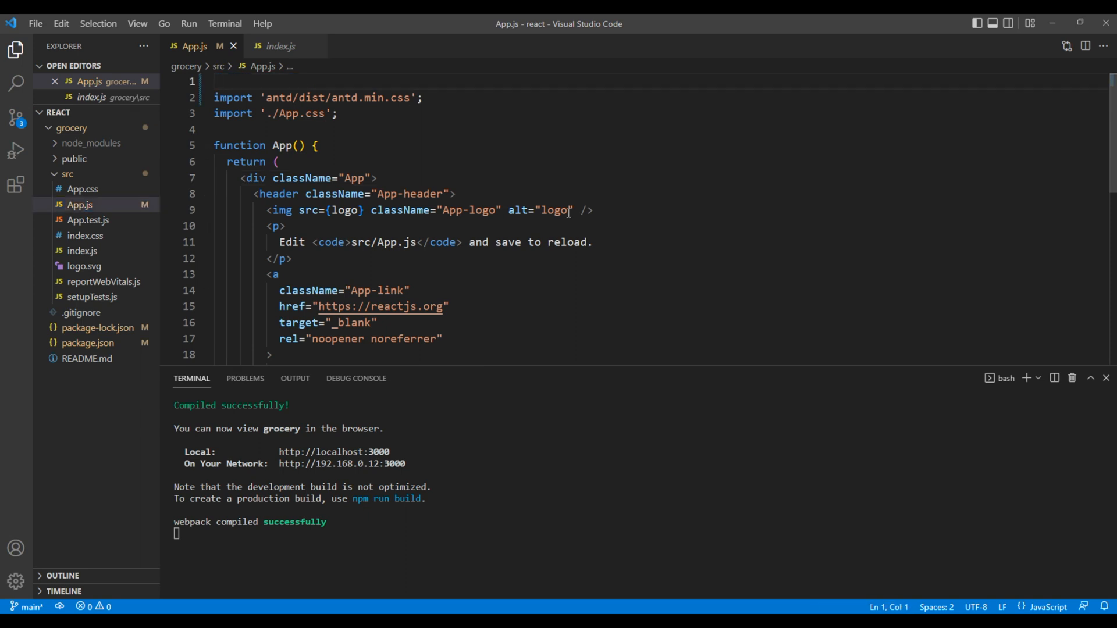
{"action": "type", "text": "import { Button } from 'antd';"}
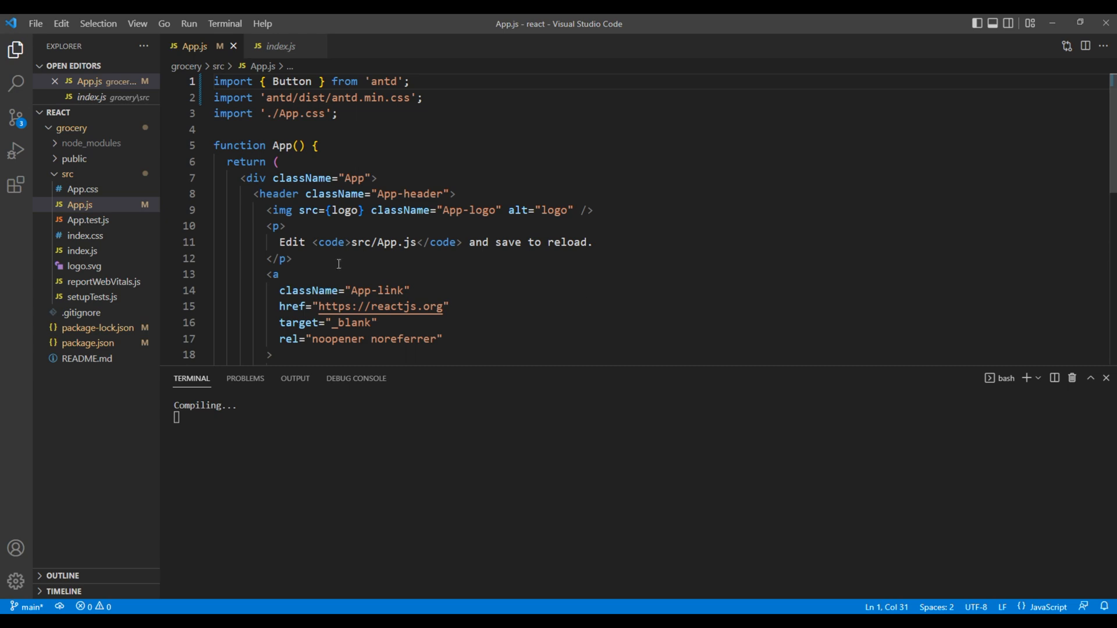
Step: Remove the starter header and add <Button type="primary">Primary Button</Button> inside the App div
{"action": "left_click", "coordinate": [206, 193]}
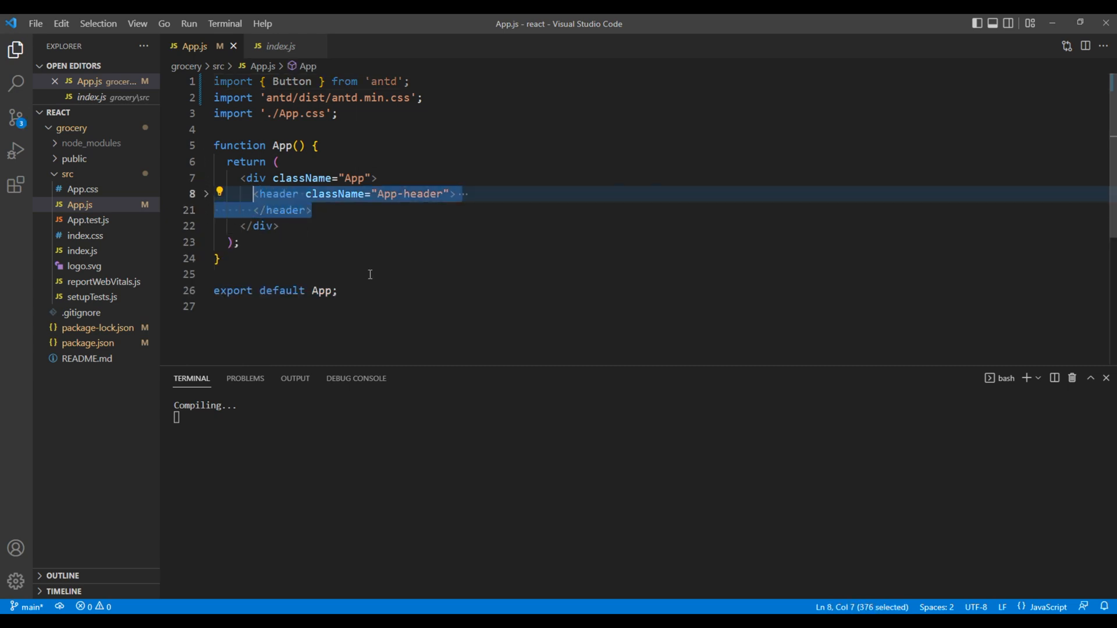
{"action": "key", "text": "Delete"}
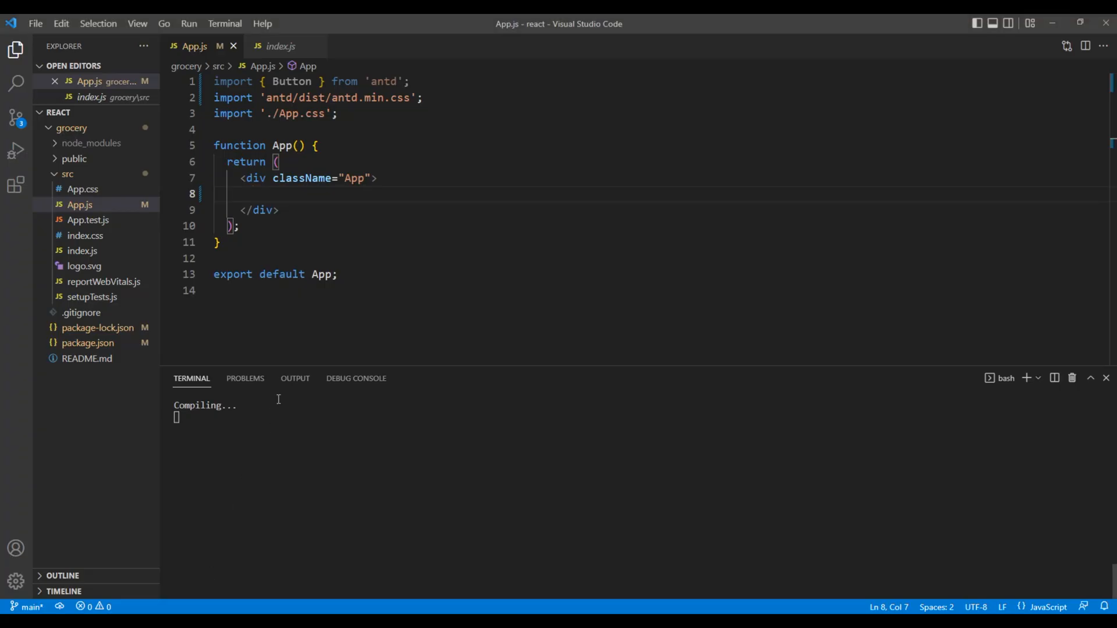
{"action": "type", "text": "<Button type=\"primary\">Primary Button</Button>"}
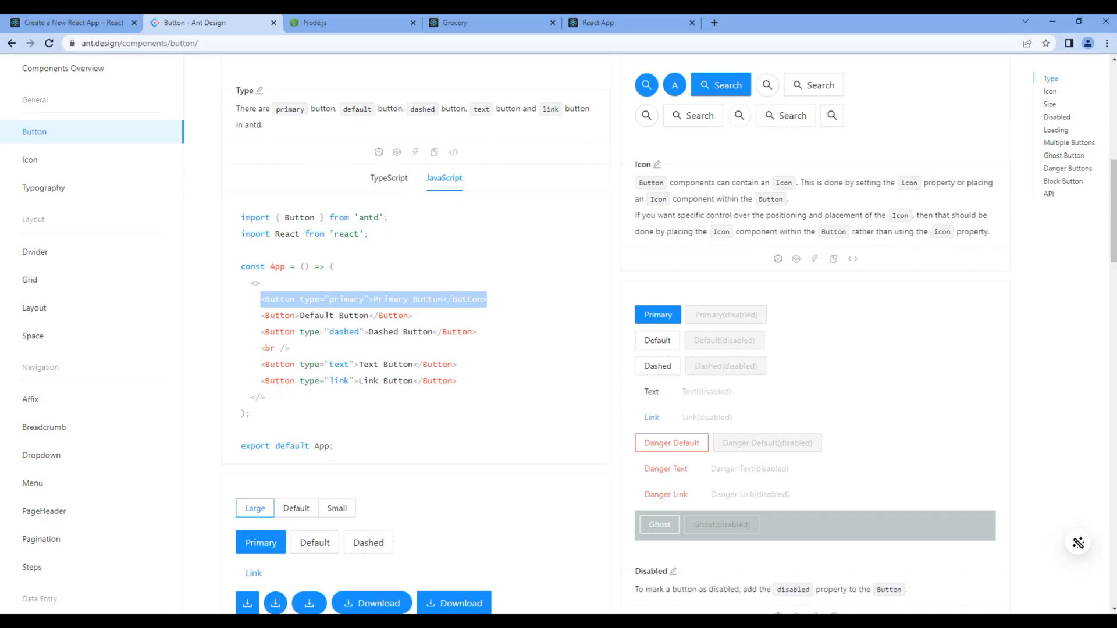
Step: Check the blue antd Primary Button at localhost:3000, then move to the Grocery demo site
{"action": "left_click", "coordinate": [630, 22]}
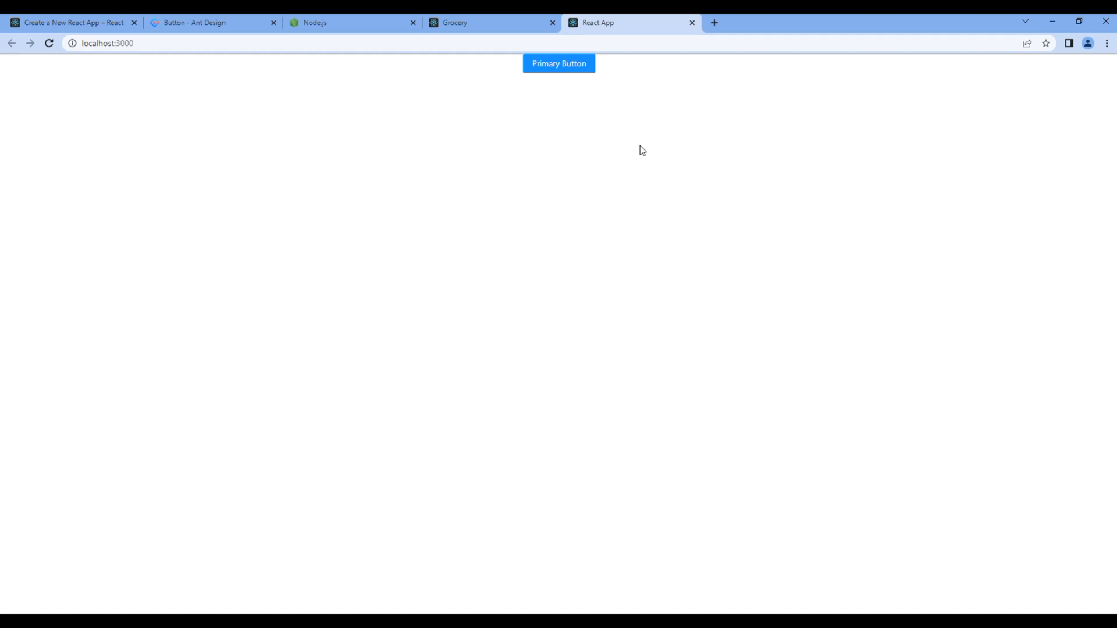
{"action": "mouse_move", "coordinate": [568, 93]}
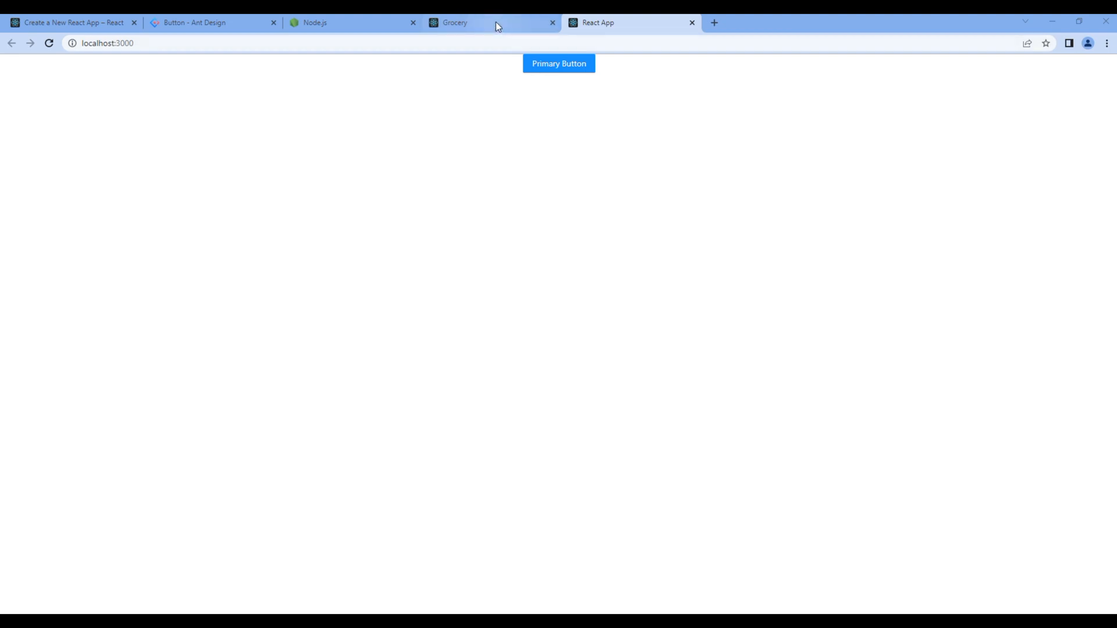
{"action": "left_click", "coordinate": [454, 22]}
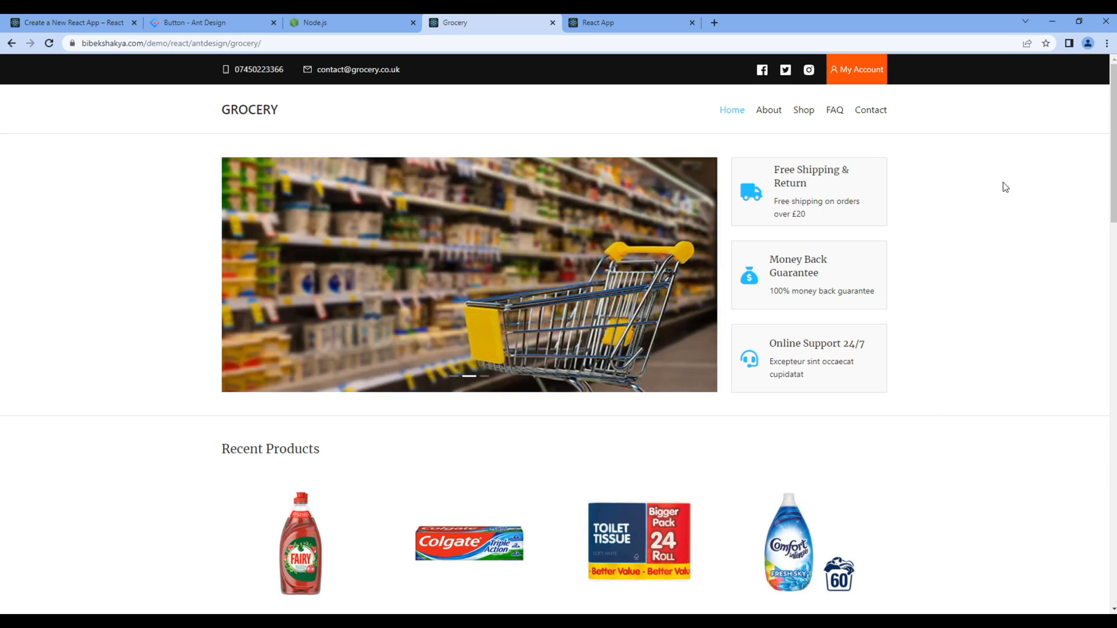
Step: Scroll the Grocery home page past products, categories, sale items and top brands down to the footer
{"action": "scroll", "scroll_direction": "down", "scroll_amount": 3}
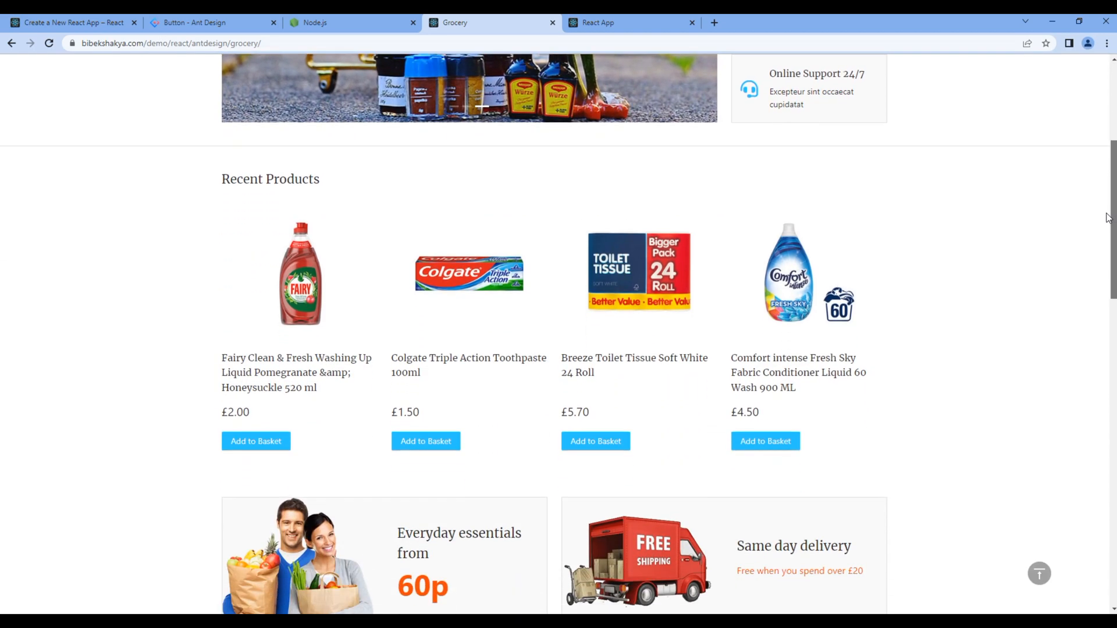
{"action": "scroll", "scroll_direction": "down", "scroll_amount": 3}
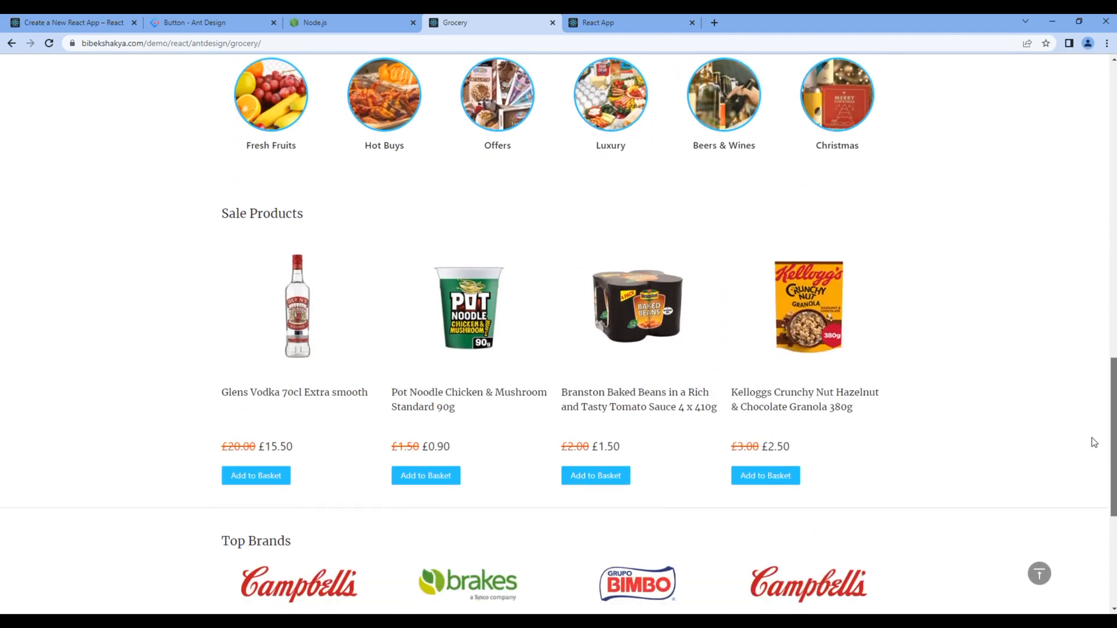
{"action": "scroll", "scroll_direction": "up", "scroll_amount": 3}
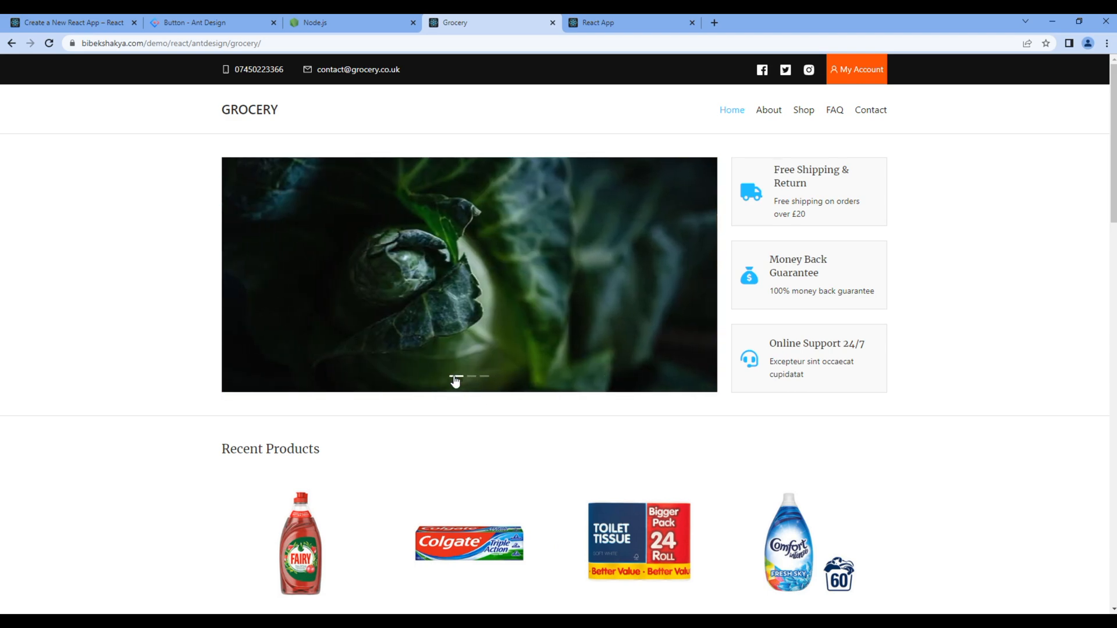
{"action": "scroll", "scroll_direction": "down", "scroll_amount": 3}
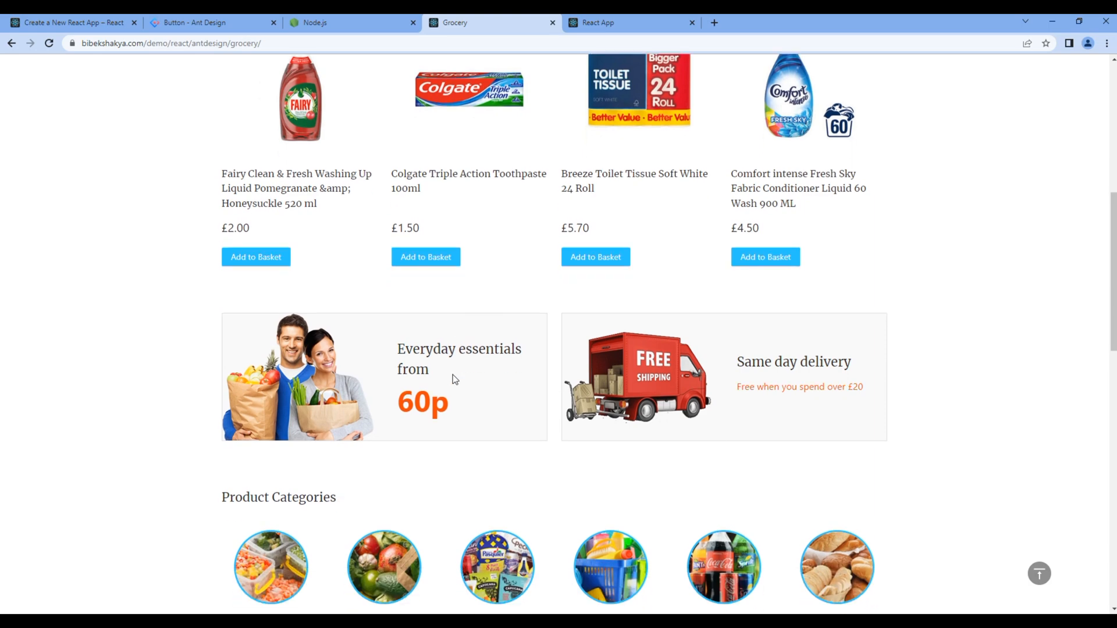
{"action": "scroll", "scroll_direction": "down", "scroll_amount": 3}
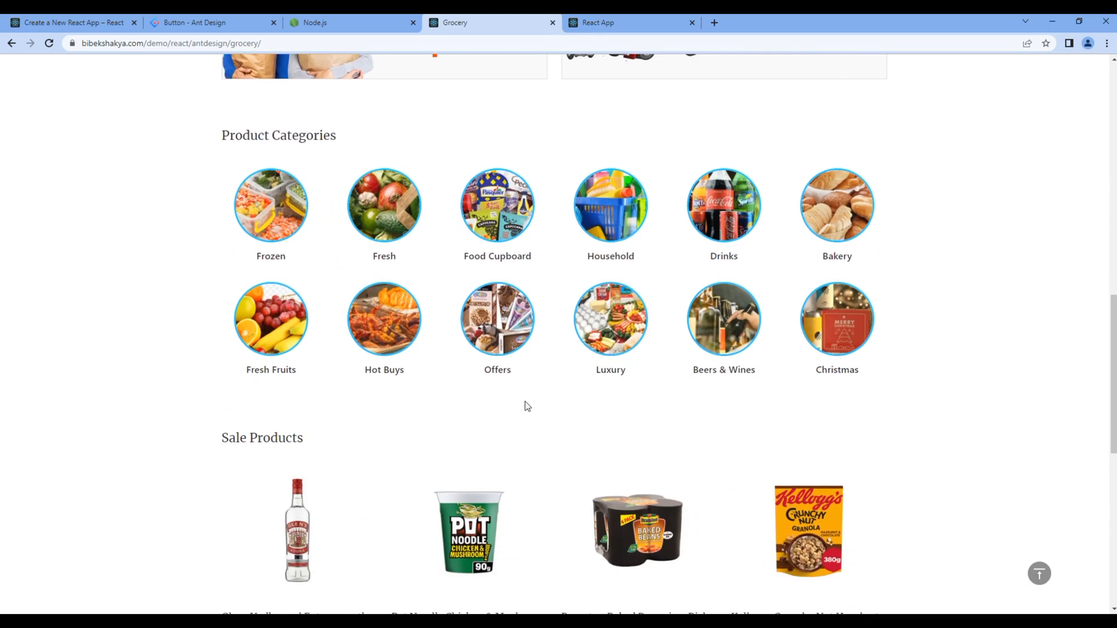
{"action": "scroll", "scroll_direction": "down", "scroll_amount": 3}
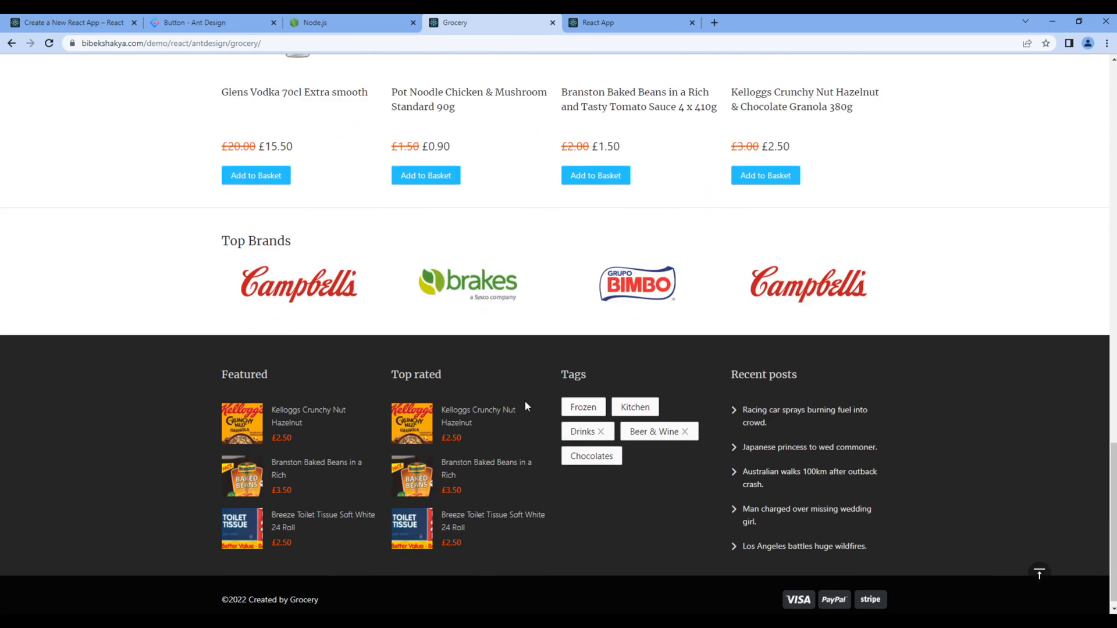
{"action": "scroll", "scroll_direction": "down", "scroll_amount": 3}
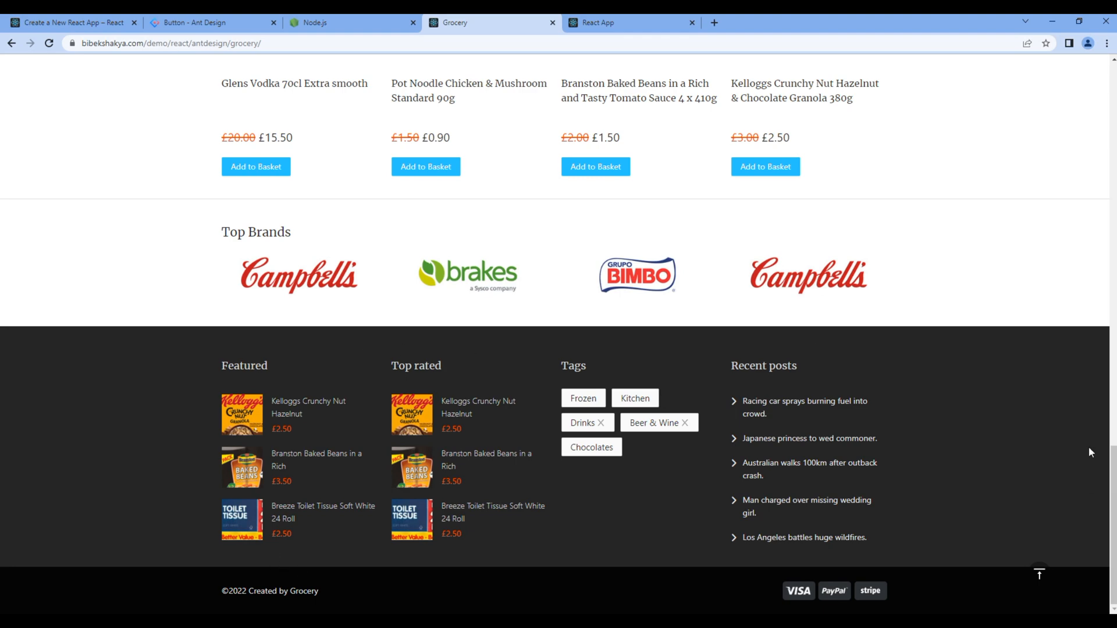
{"action": "mouse_move", "coordinate": [1032, 574]}
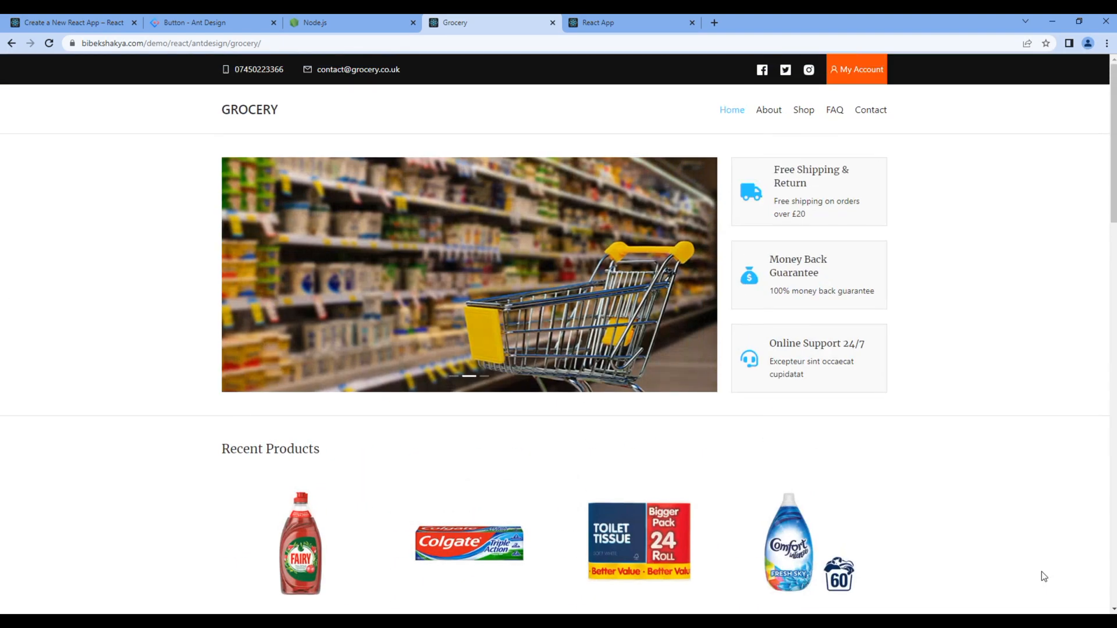
{"action": "mouse_move", "coordinate": [769, 109]}
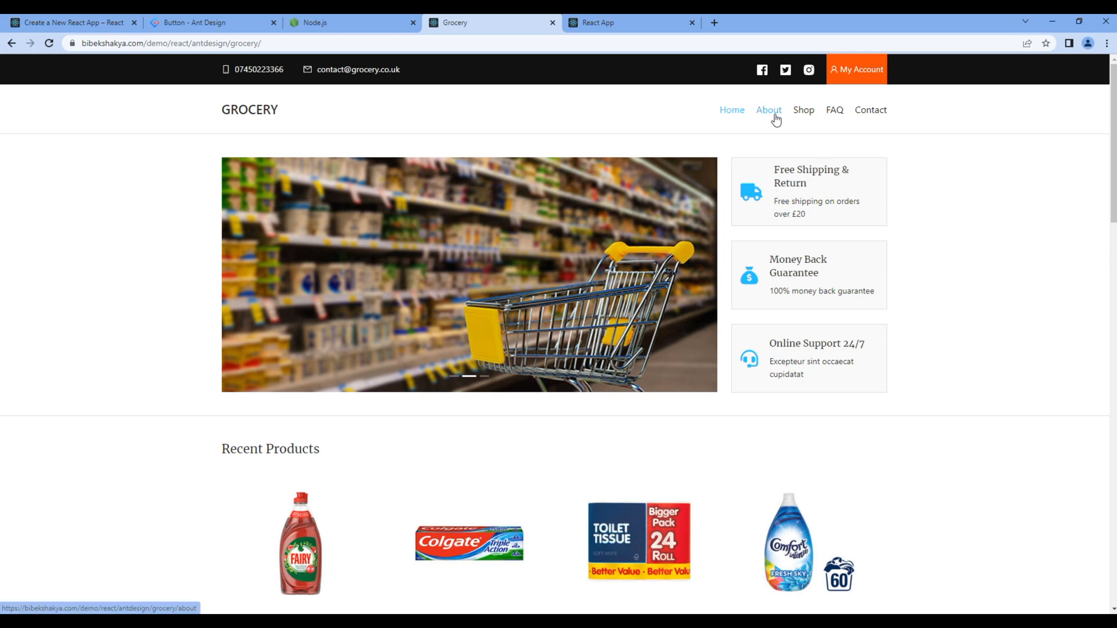
Step: Visit the About and Shop pages and reveal the Shop's Sort by options
{"action": "left_click", "coordinate": [768, 109]}
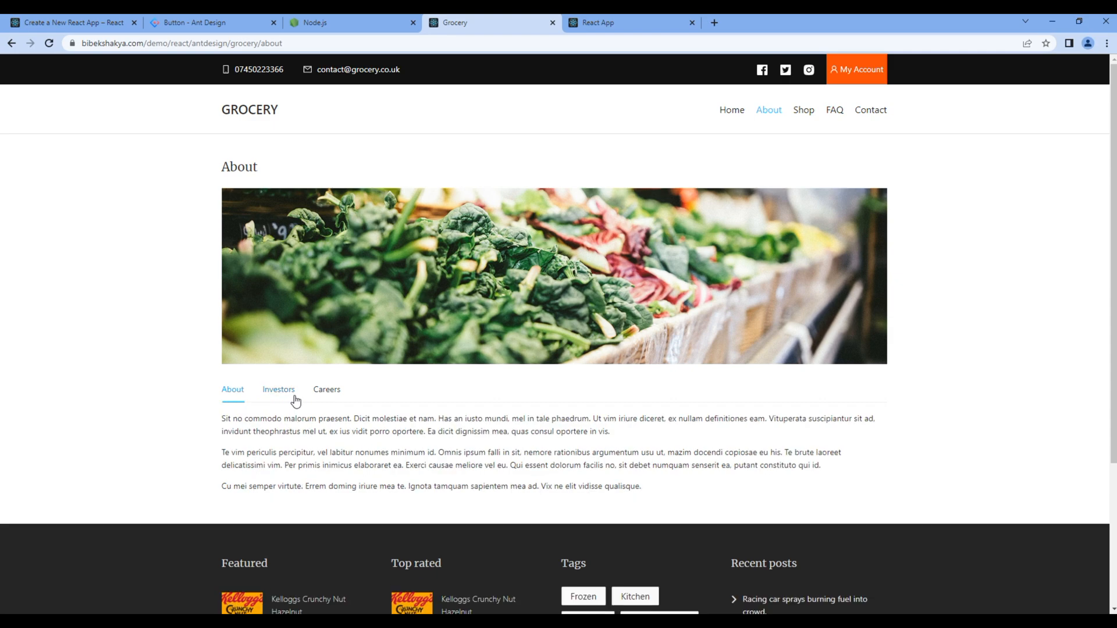
{"action": "left_click", "coordinate": [804, 109]}
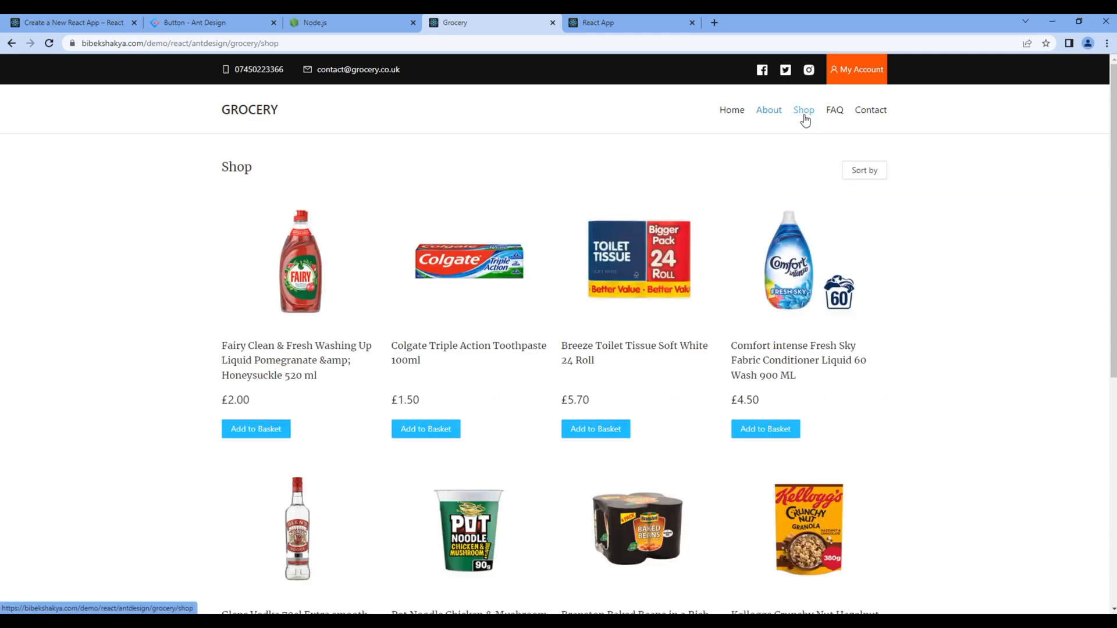
{"action": "scroll", "scroll_direction": "down", "scroll_amount": 3}
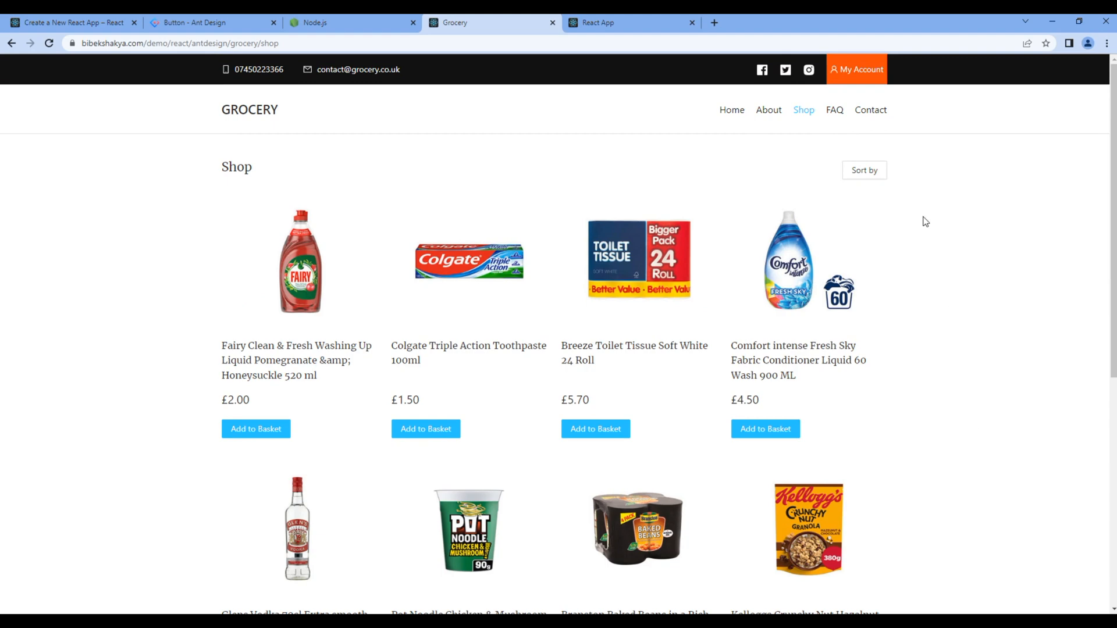
{"action": "left_click", "coordinate": [865, 170]}
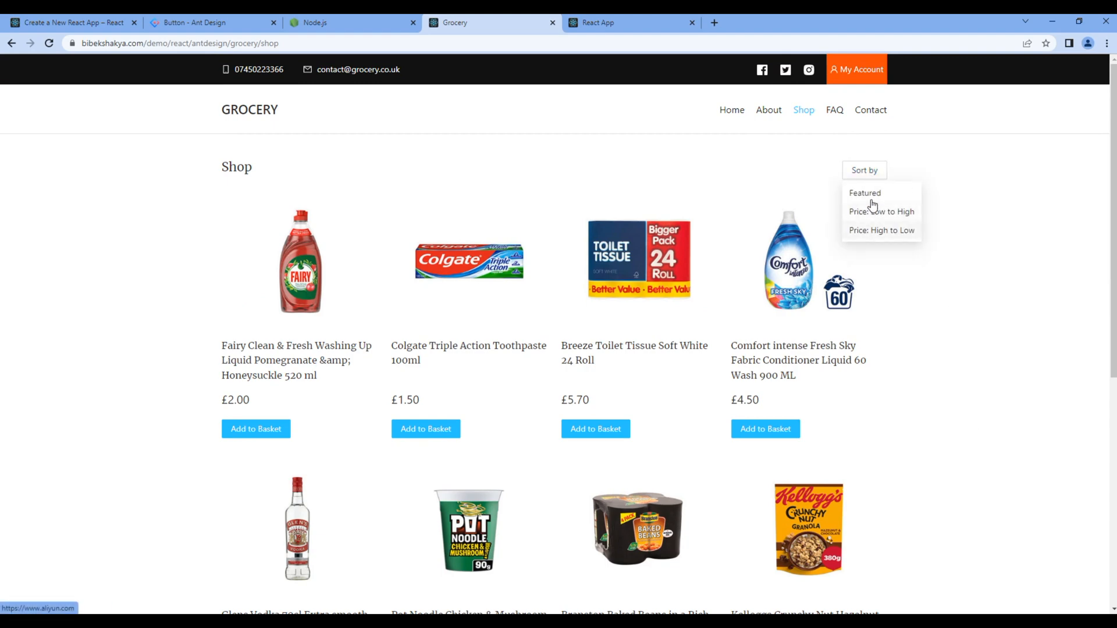
Step: Expand the FAQ's Managing my account and Ratings answers, then submit the empty Contact form to show required-field errors
{"action": "left_click", "coordinate": [834, 110]}
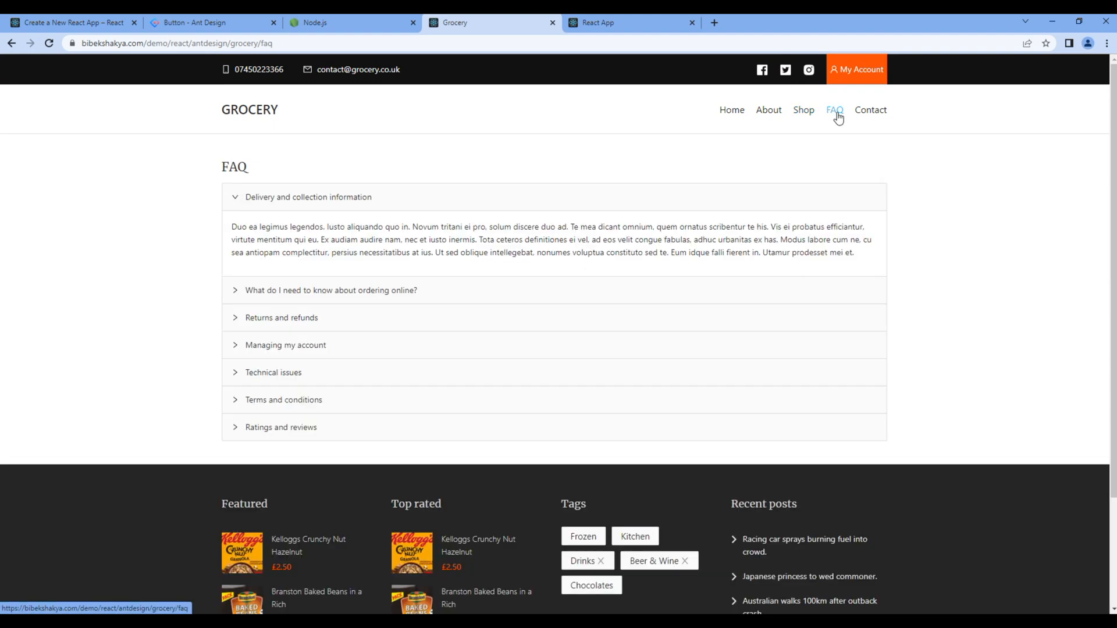
{"action": "left_click", "coordinate": [285, 344]}
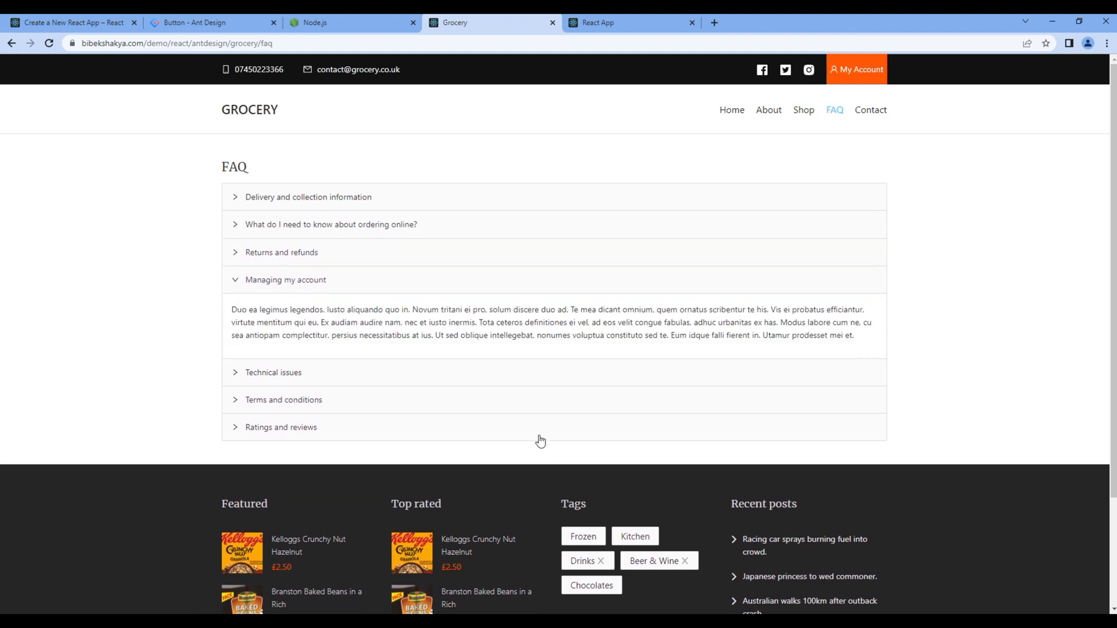
{"action": "left_click", "coordinate": [280, 427]}
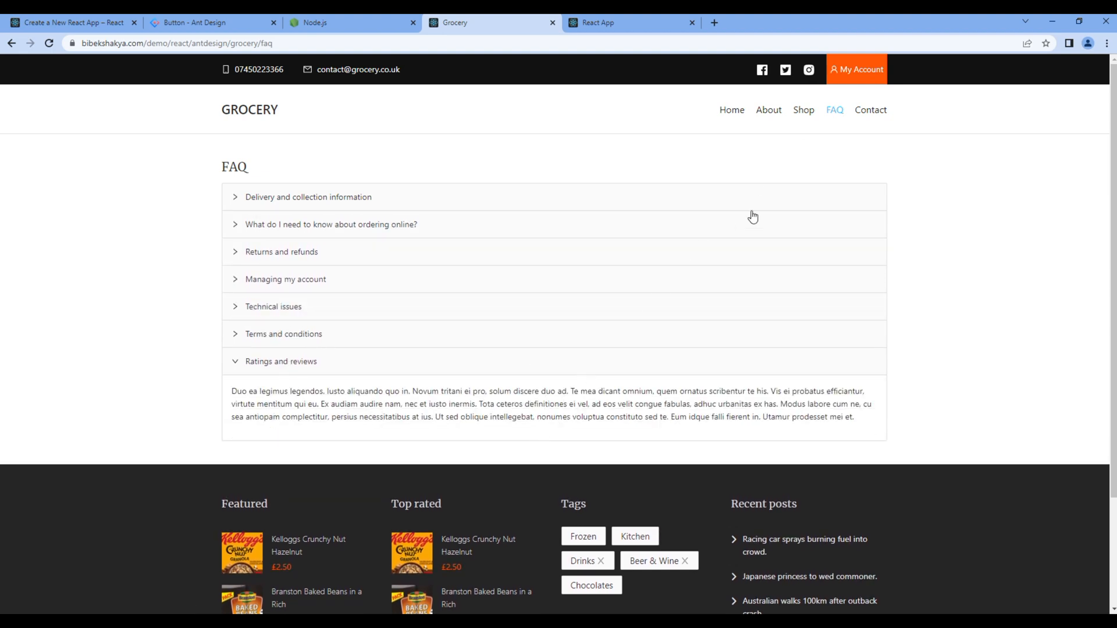
{"action": "left_click", "coordinate": [870, 109]}
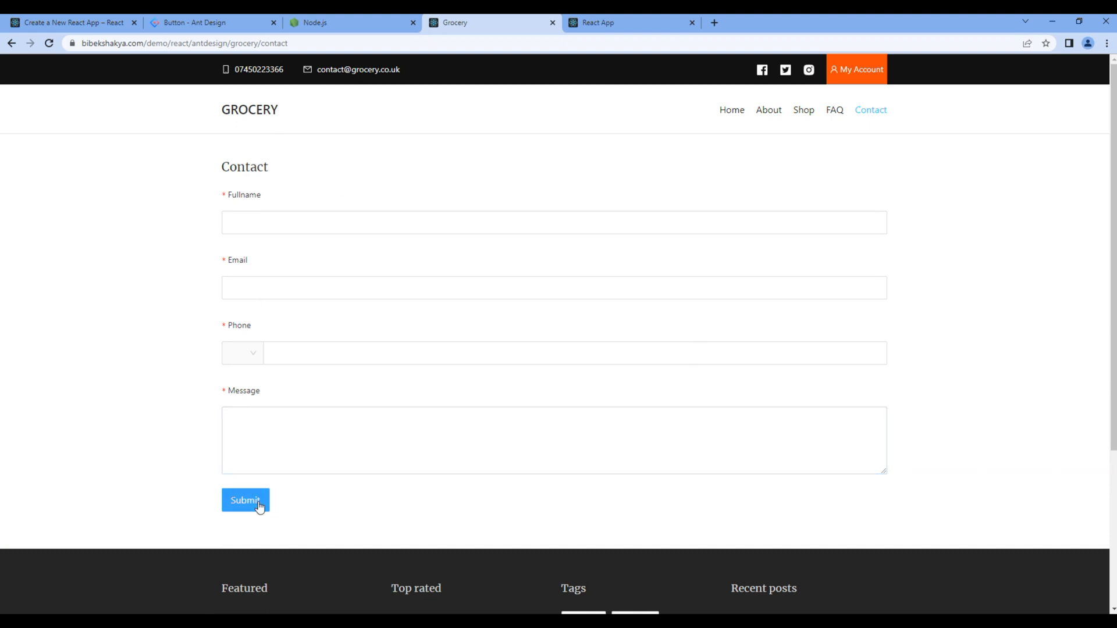
{"action": "left_click", "coordinate": [246, 499]}
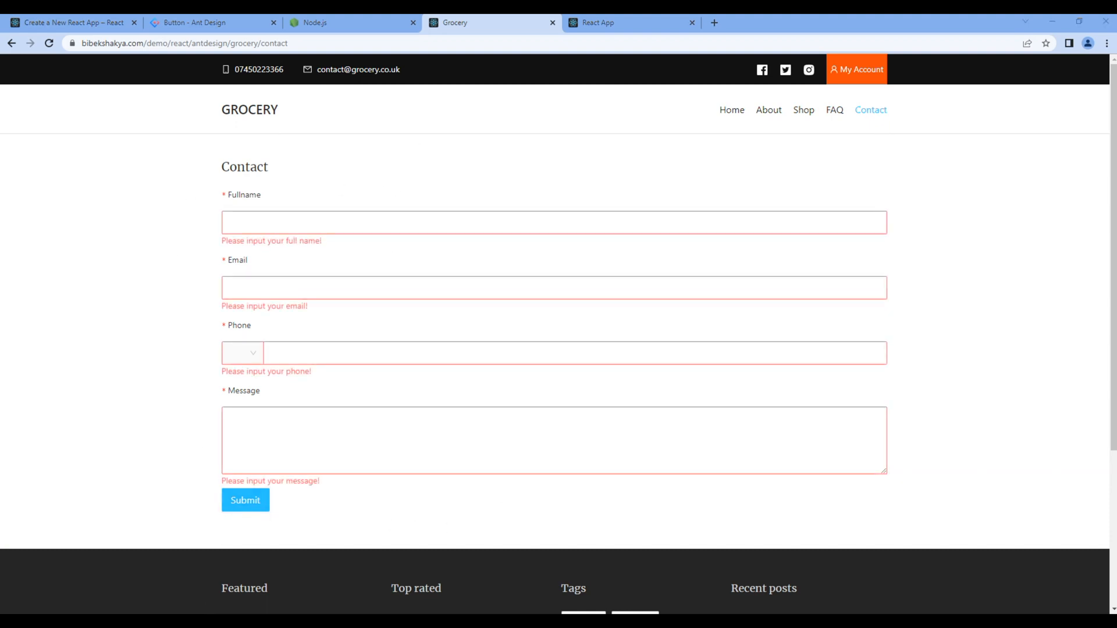